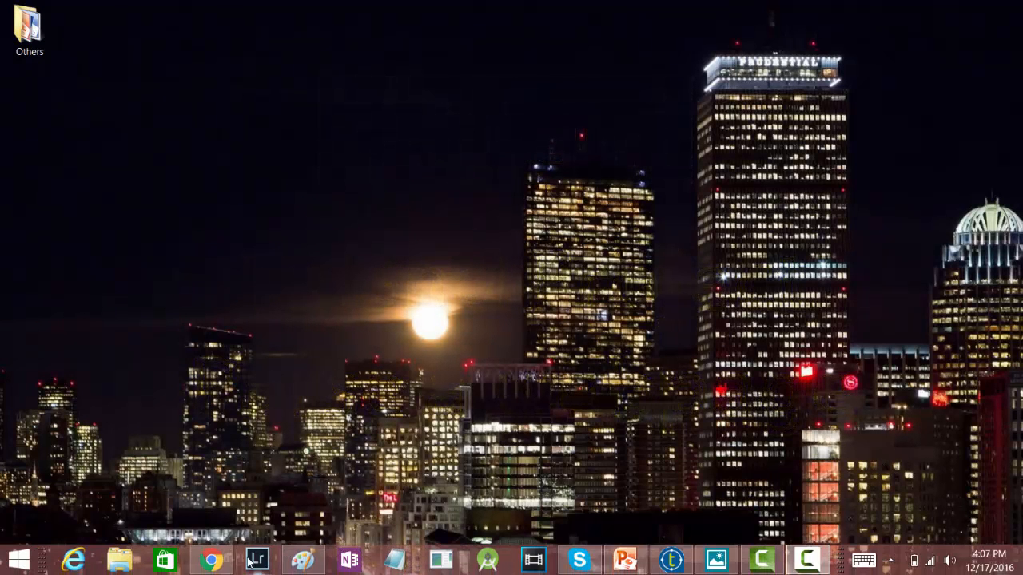
# Launch Chrome and open the Zacks AAPL quote page showing style scores A, D, F, D
pyautogui.click(209, 559)
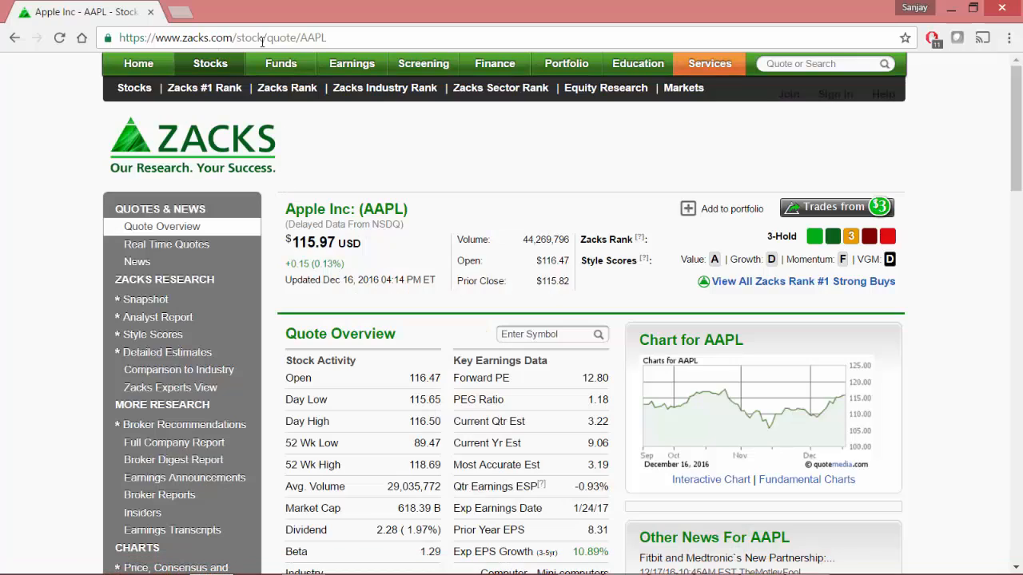
pyautogui.doubleClick(312, 37)
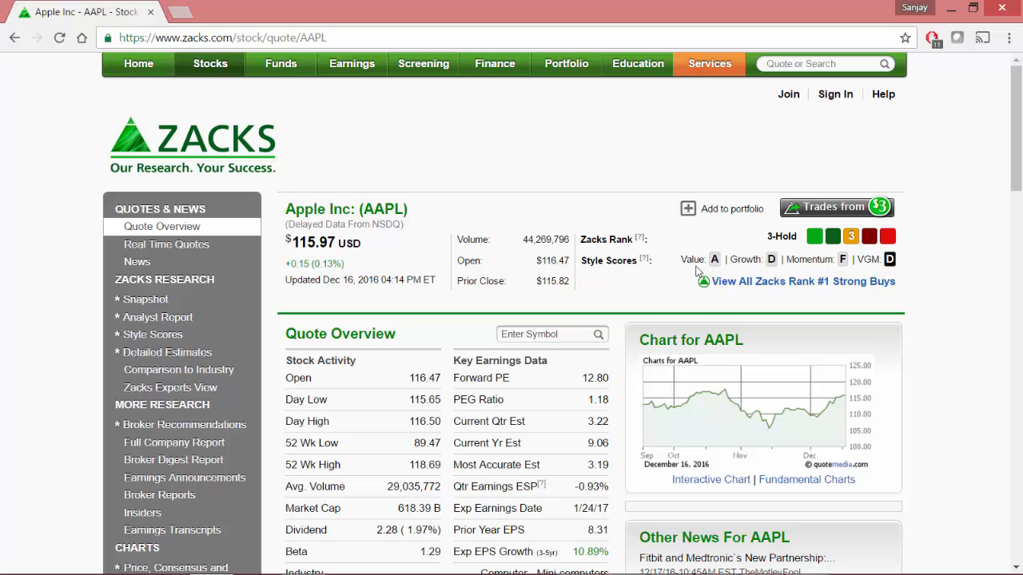
pyautogui.moveTo(779, 265)
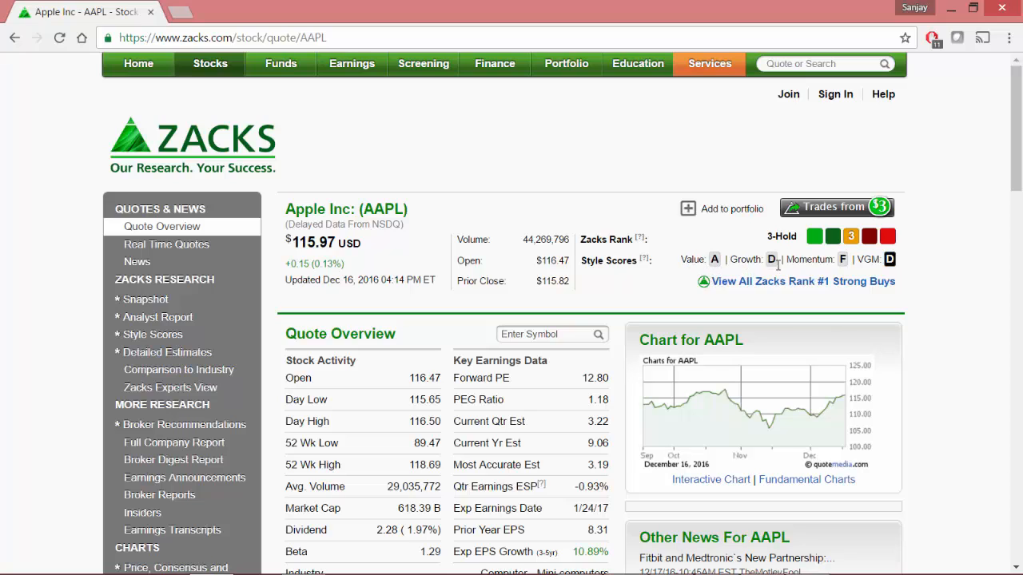
pyautogui.moveTo(857, 261)
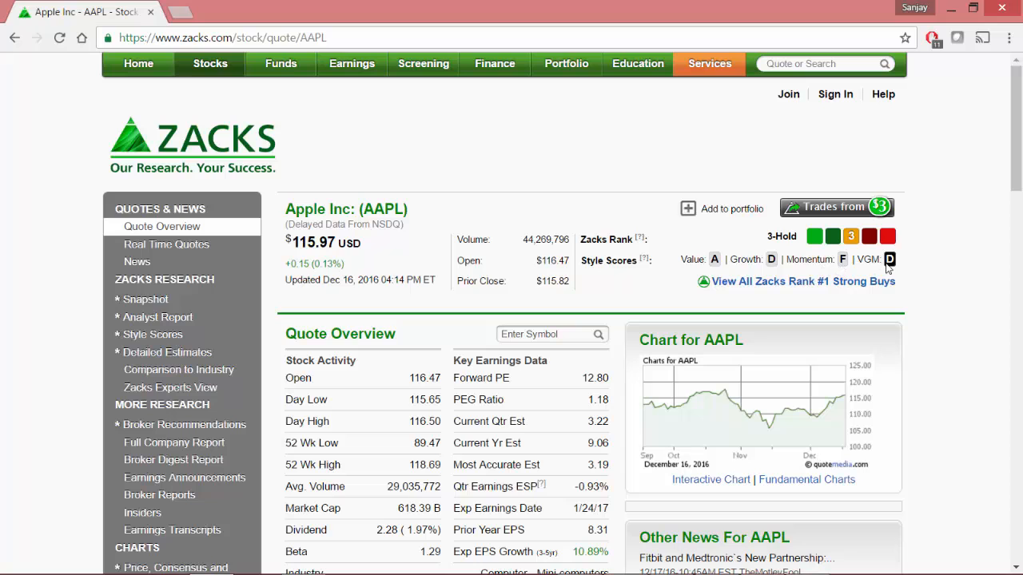
pyautogui.moveTo(764, 274)
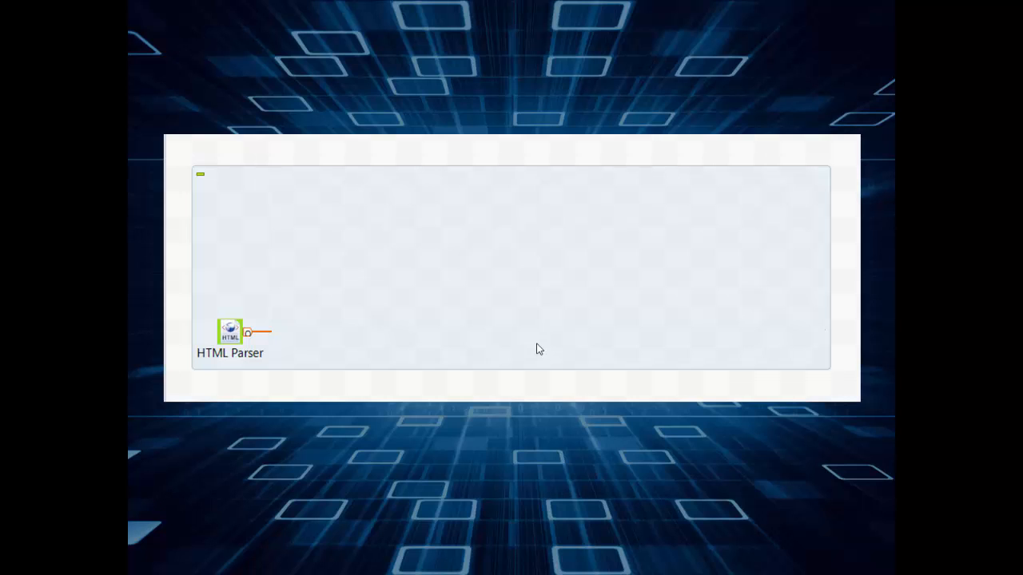
pyautogui.moveTo(600, 335)
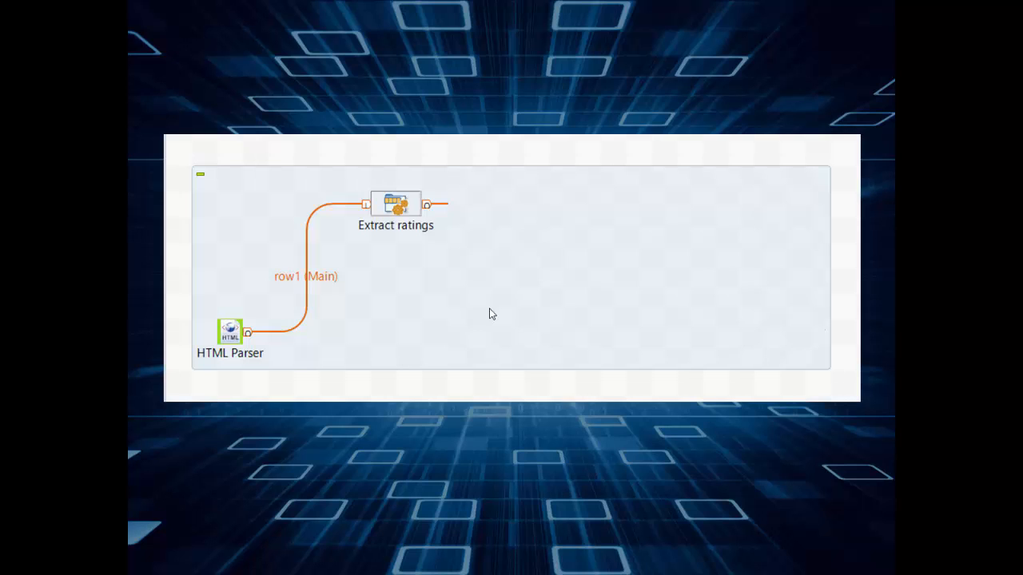
pyautogui.moveTo(677, 241)
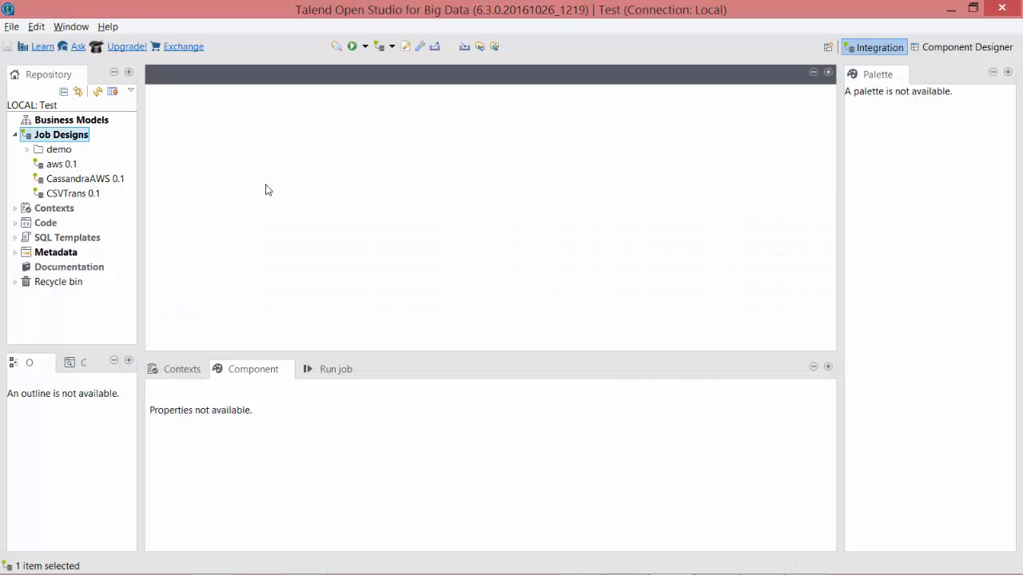
# Create a new job named ParseZacks under Job Designs
pyautogui.rightClick(60, 135)
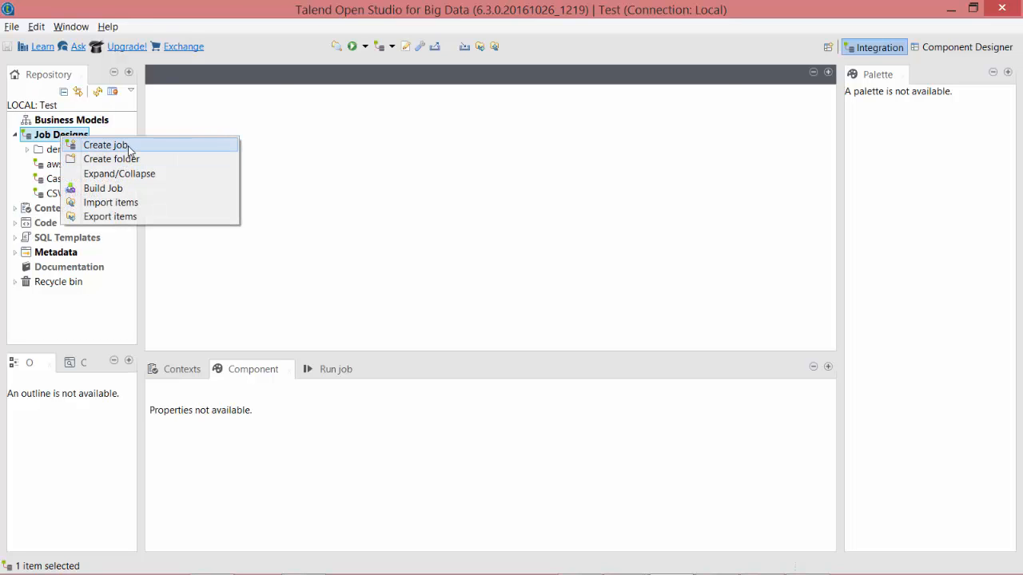
pyautogui.click(104, 144)
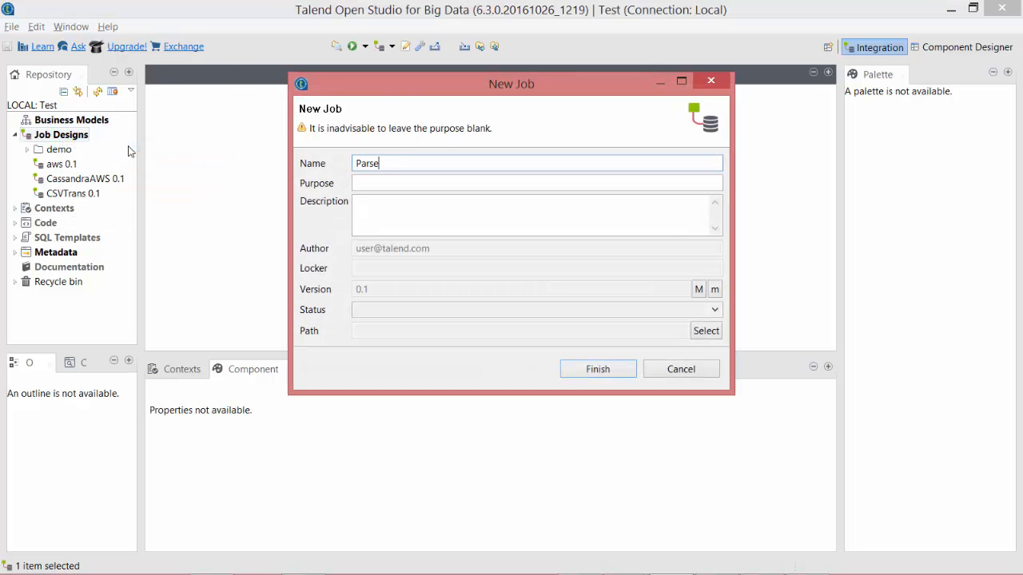
pyautogui.click(597, 368)
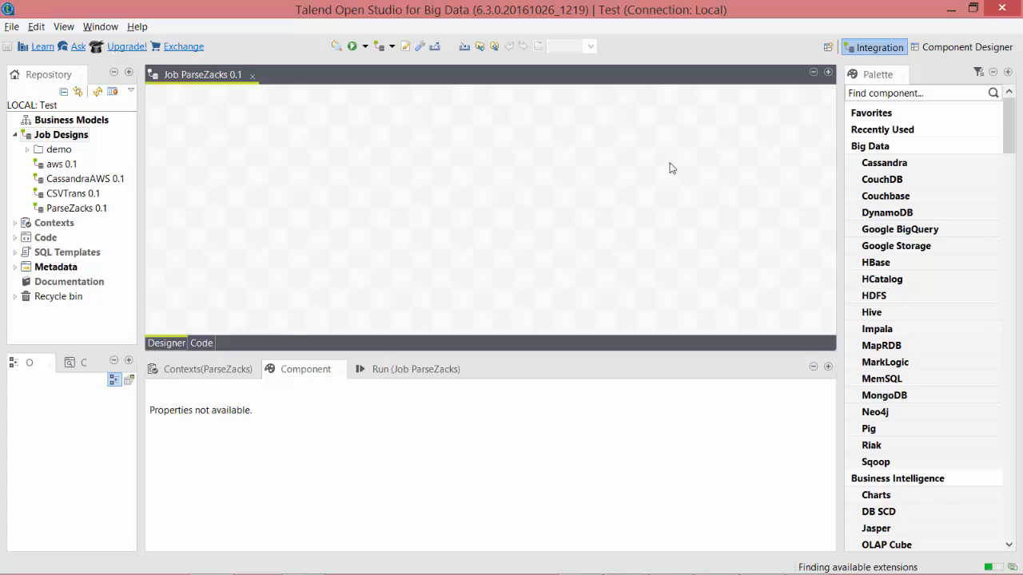
pyautogui.moveTo(183, 47)
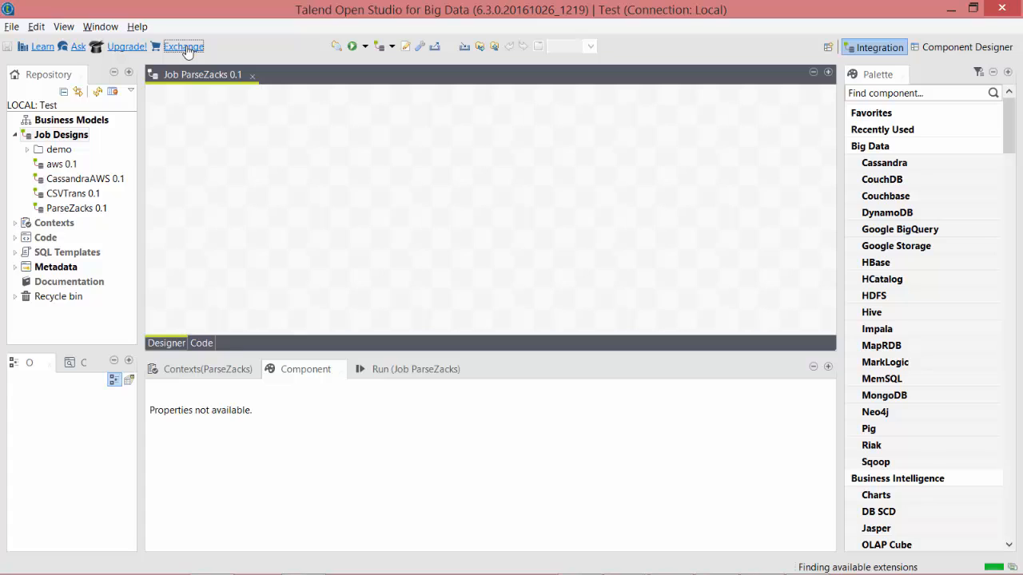
# Find the tHTMLParse extension on Exchange and install it
pyautogui.click(183, 45)
pyautogui.write('thtmlparse')
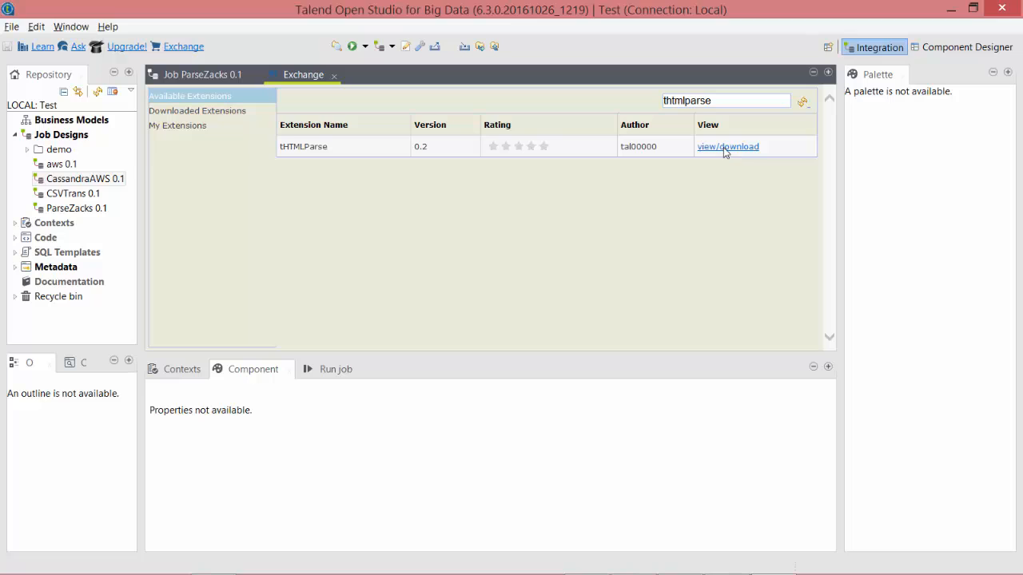
pyautogui.click(727, 146)
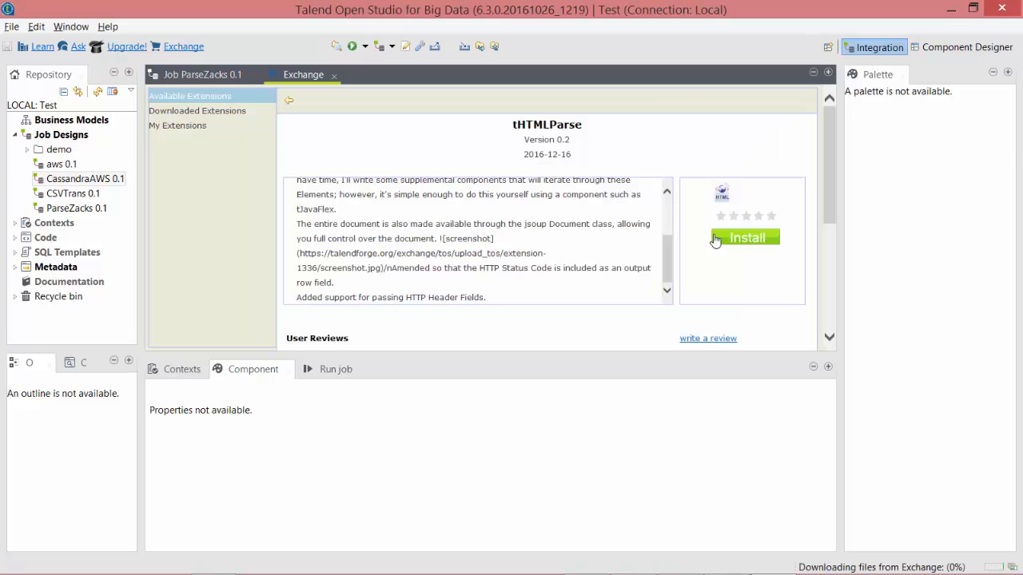
pyautogui.click(334, 75)
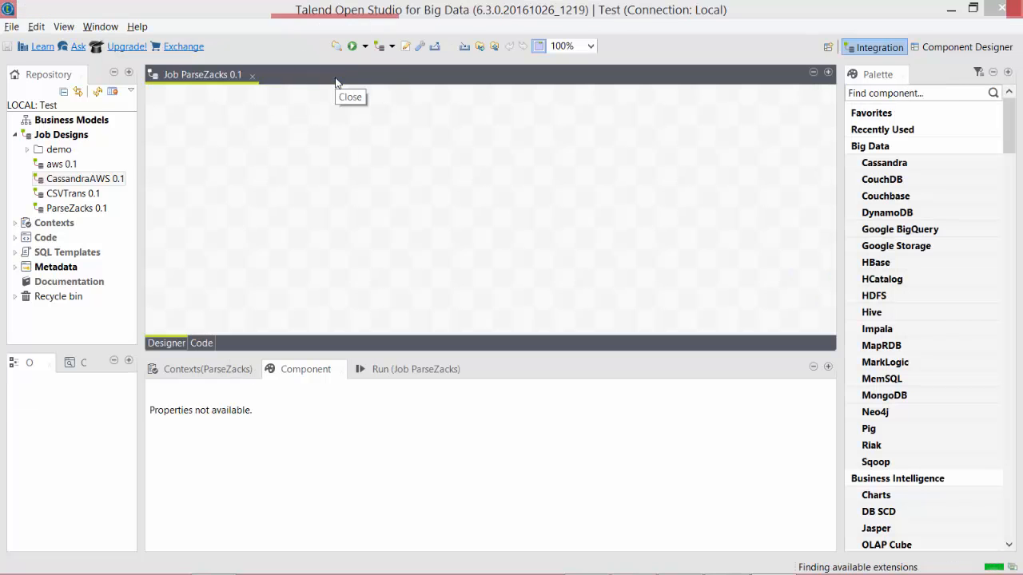
pyautogui.click(919, 92)
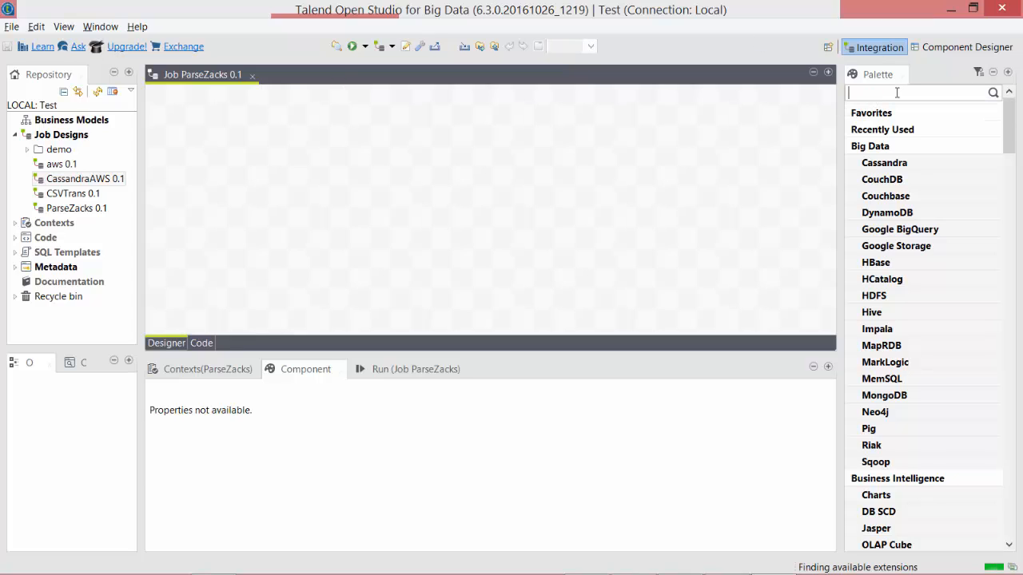
pyautogui.write('thtml')
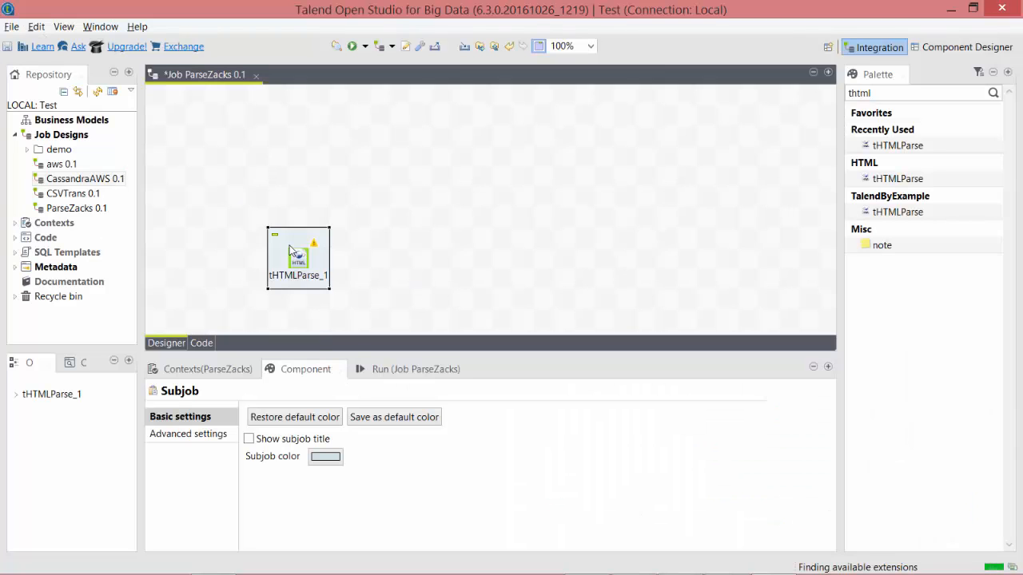
pyautogui.moveTo(290, 294)
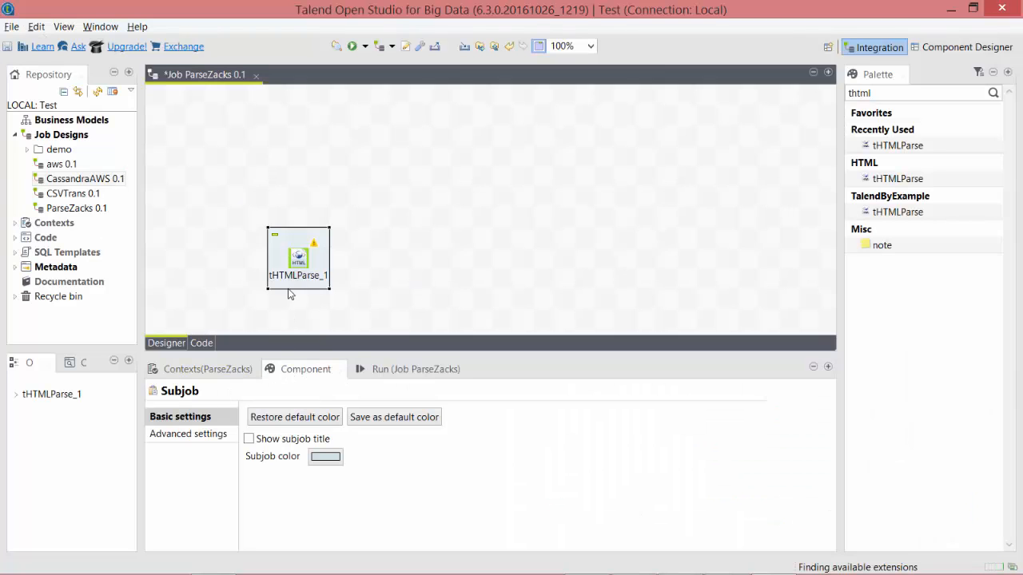
pyautogui.click(298, 256)
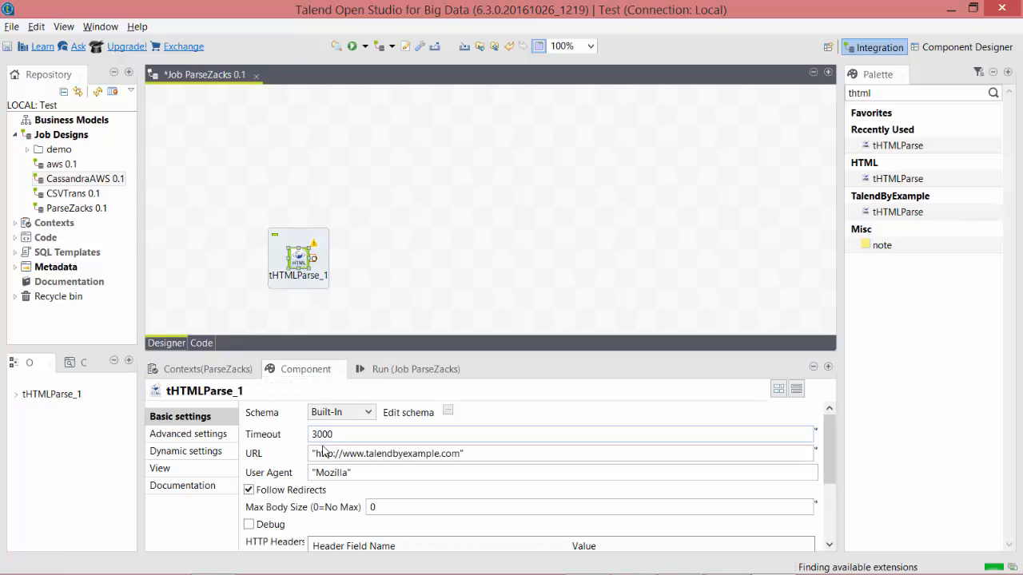
pyautogui.doubleClick(367, 453)
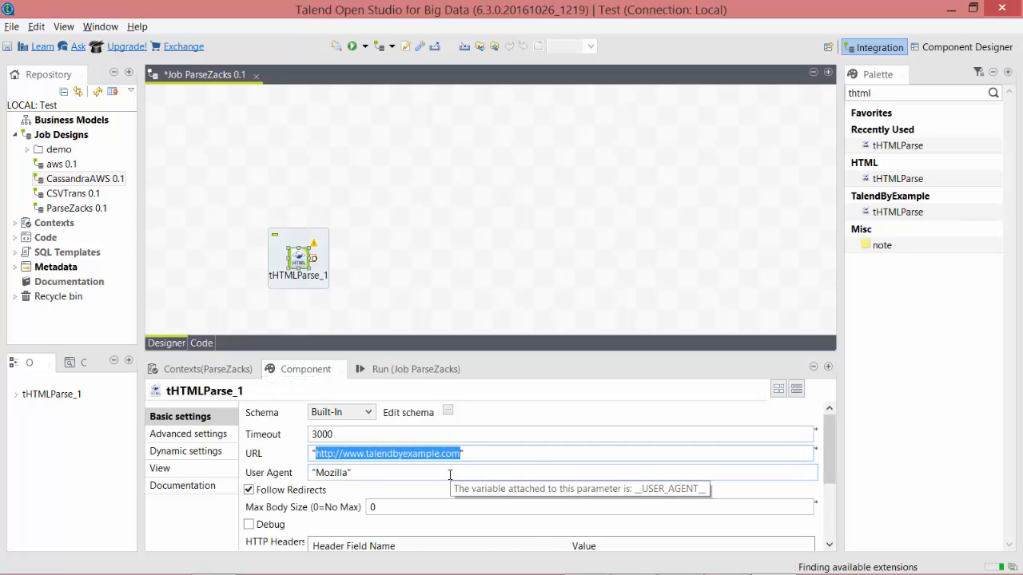
pyautogui.write('"https://www.zacks.com/stock/quote/AAPL"')
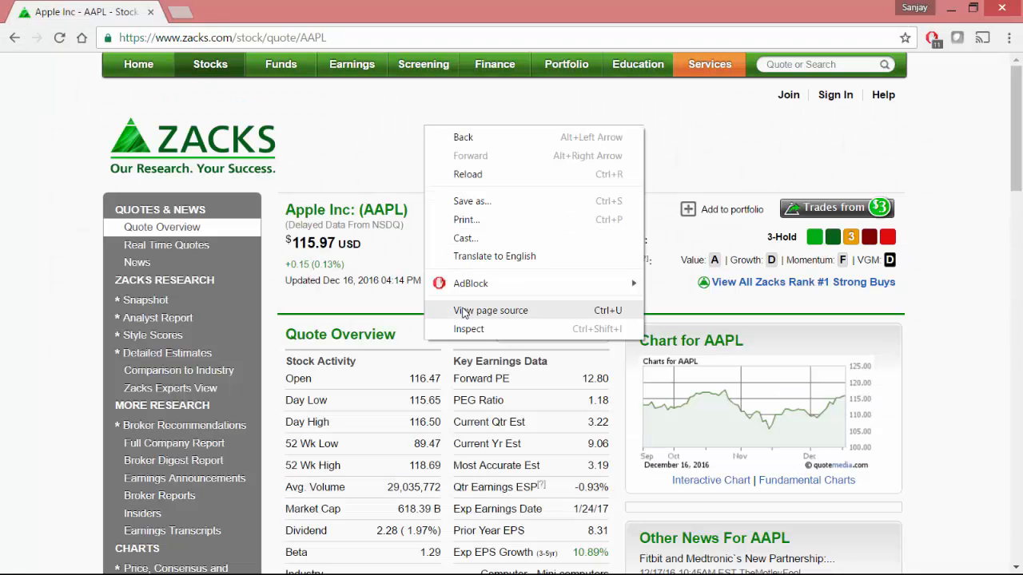
# View the AAPL page source and search it for 'composite va'
pyautogui.click(490, 310)
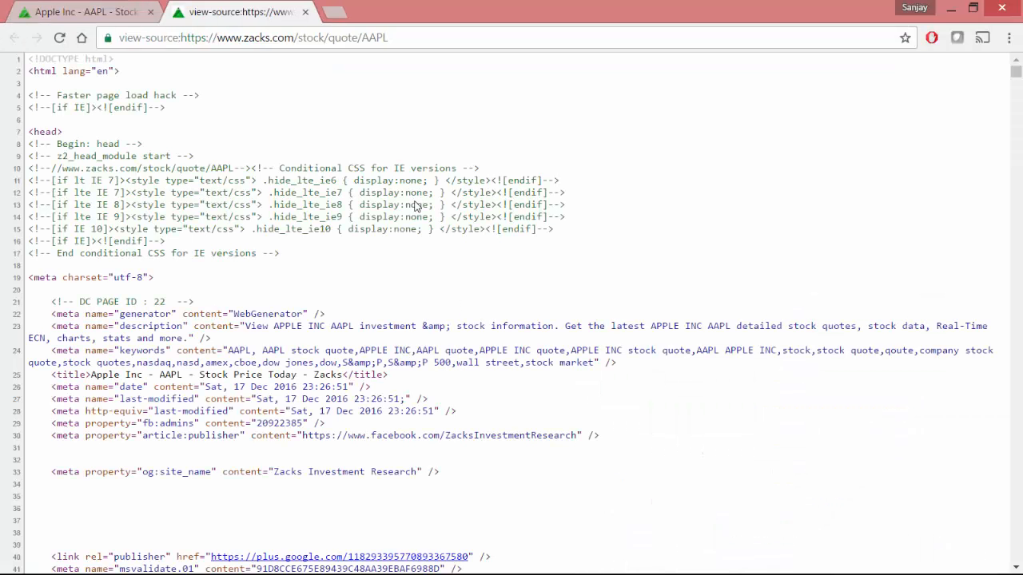
pyautogui.write('composite va')
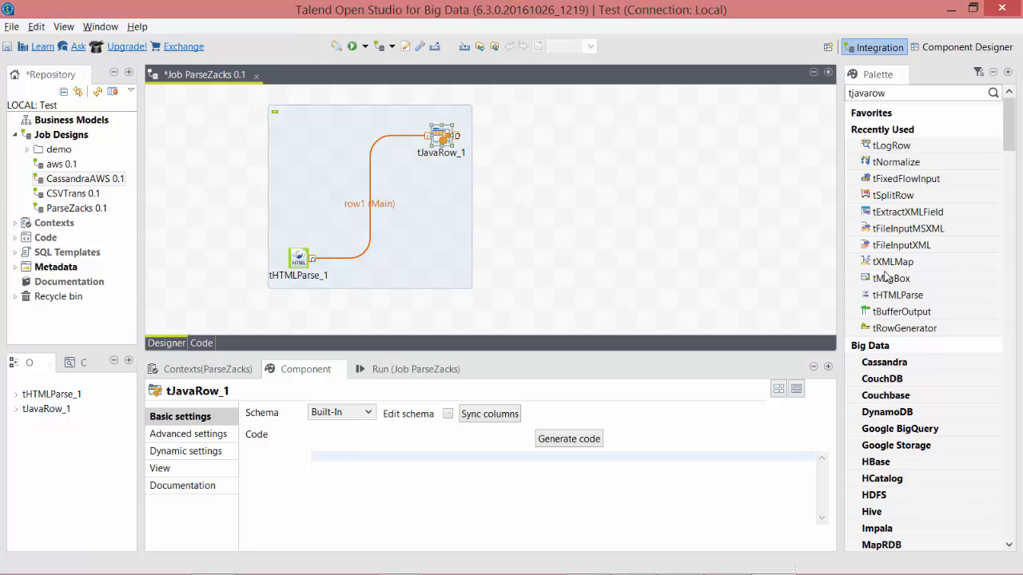
pyautogui.moveTo(505, 204)
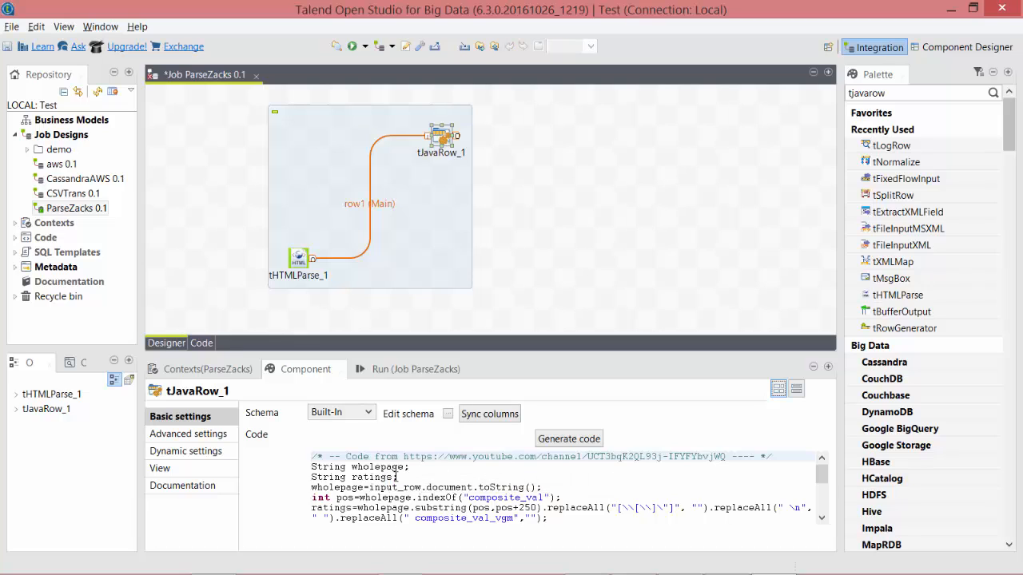
# Review tJavaRow_1's code that extracts 250 characters after composite_val from wholepage
pyautogui.moveTo(311, 466); pyautogui.dragTo(397, 477)
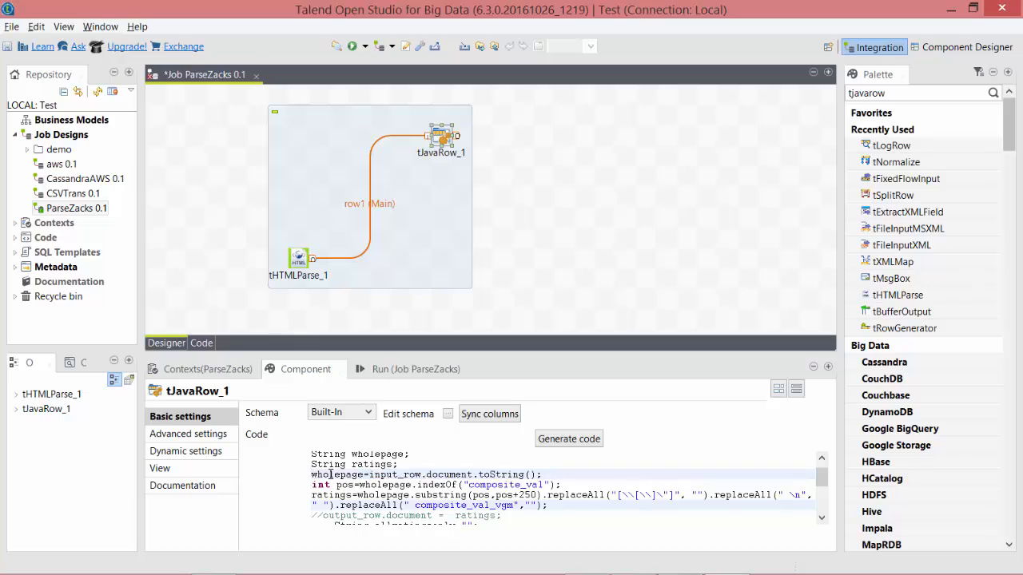
pyautogui.doubleClick(337, 474)
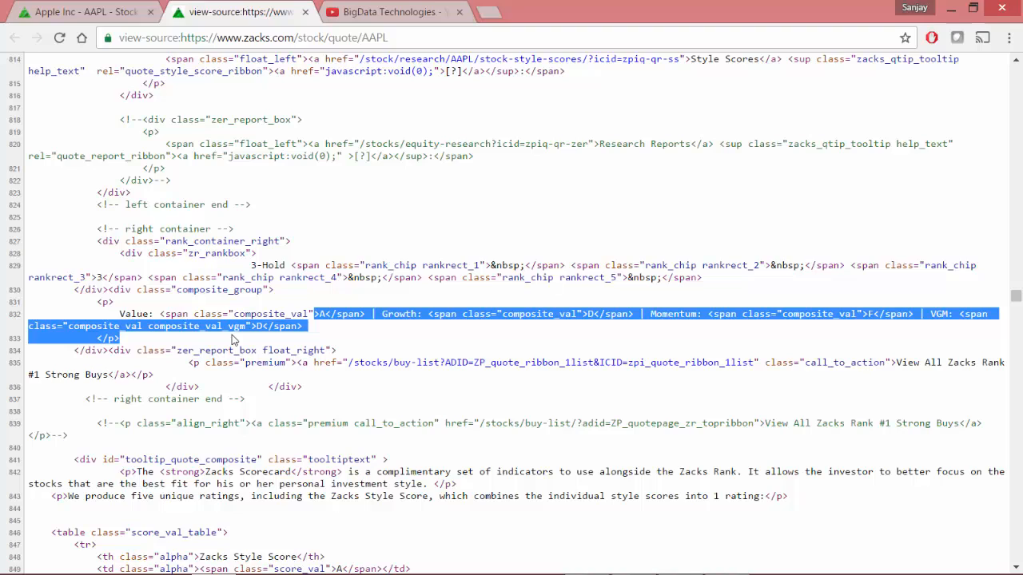
pyautogui.moveTo(498, 320)
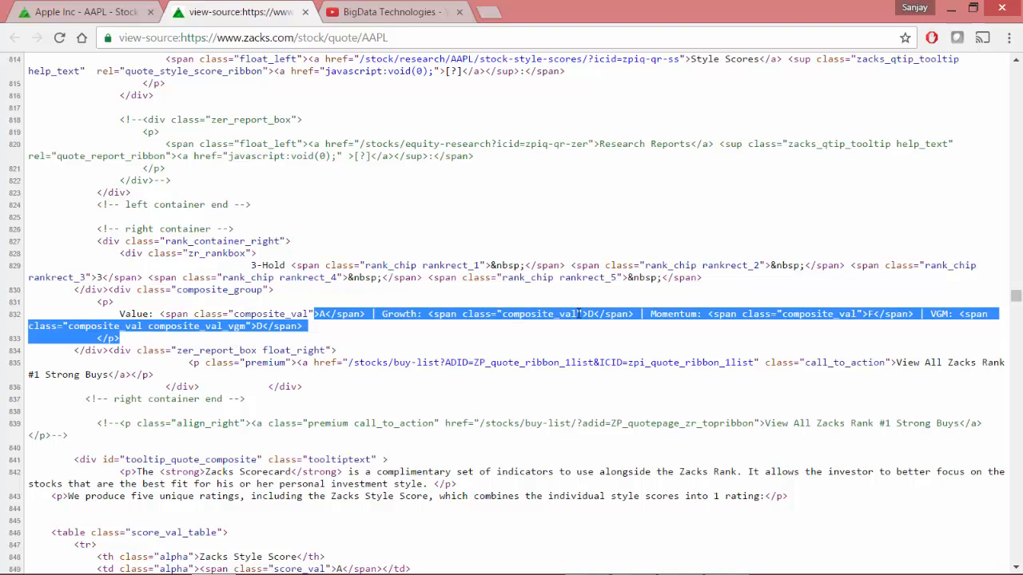
pyautogui.moveTo(459, 326)
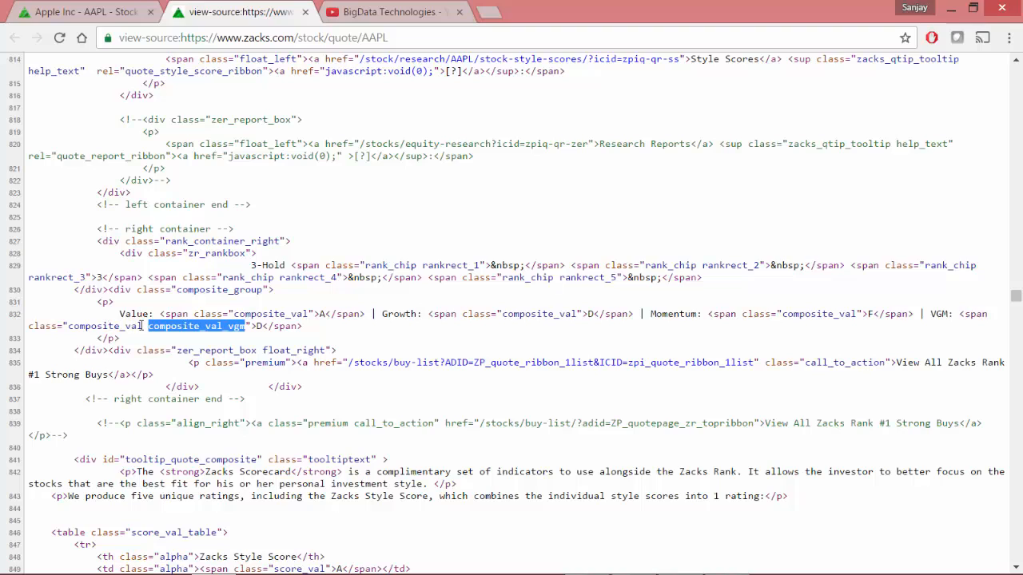
# Switch back from Chrome's page source to Talend Open Studio
pyautogui.press('alt+tab')
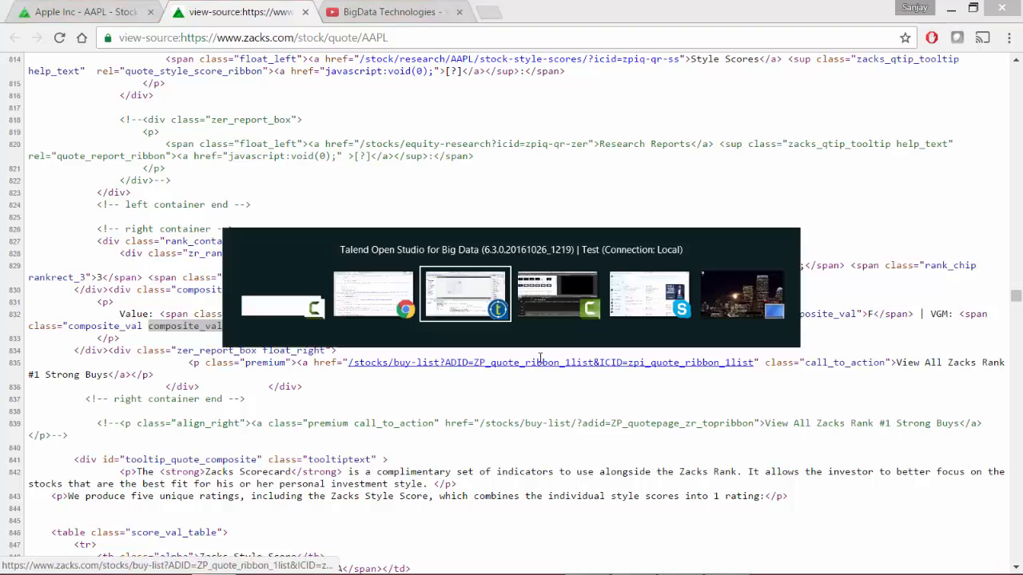
pyautogui.click(465, 293)
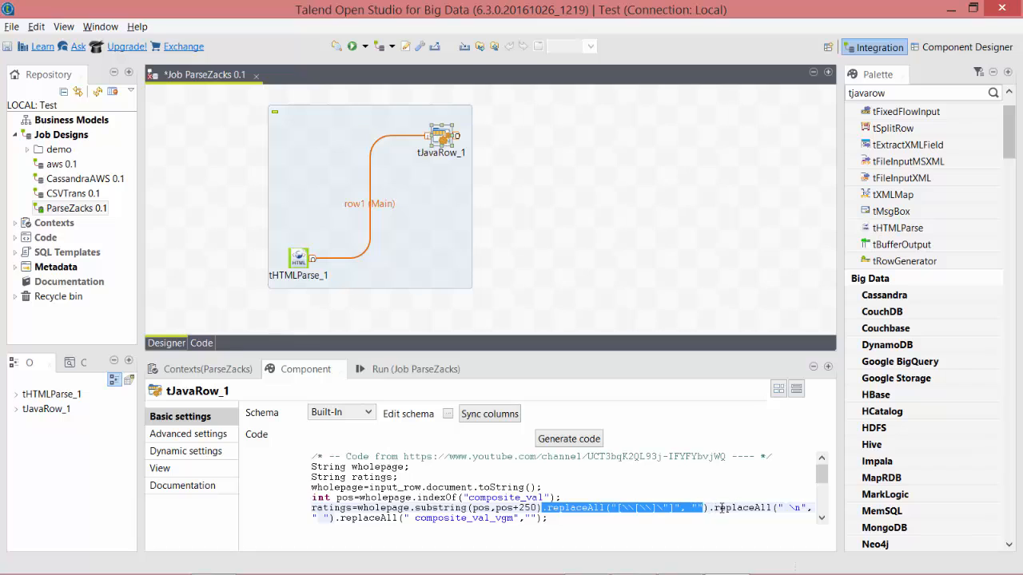
# Review the split loop that builds allratingsonly and assigns it to output_row.document
pyautogui.scroll(-3)
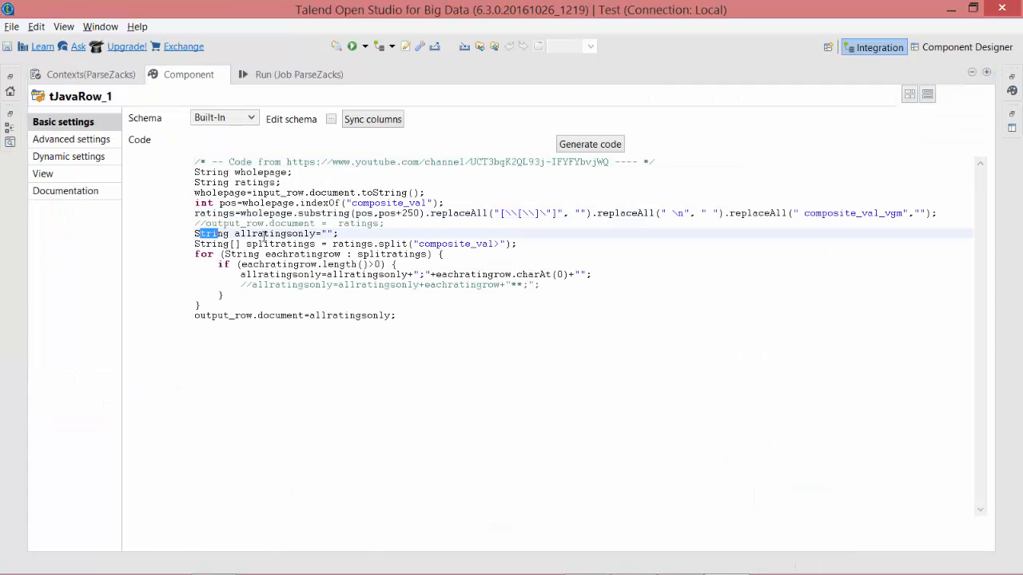
pyautogui.tripleClick(263, 233)
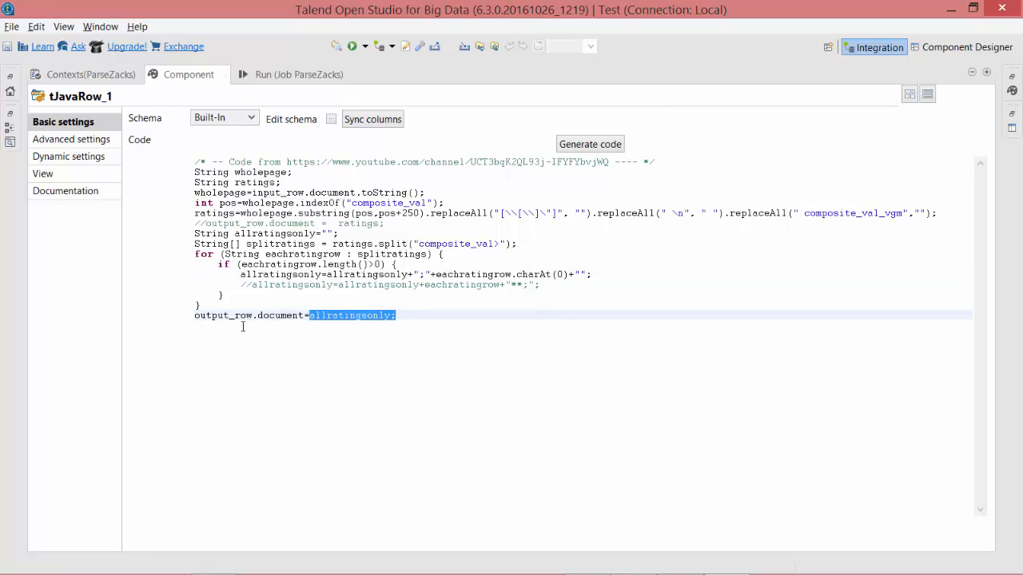
pyautogui.moveTo(287, 314)
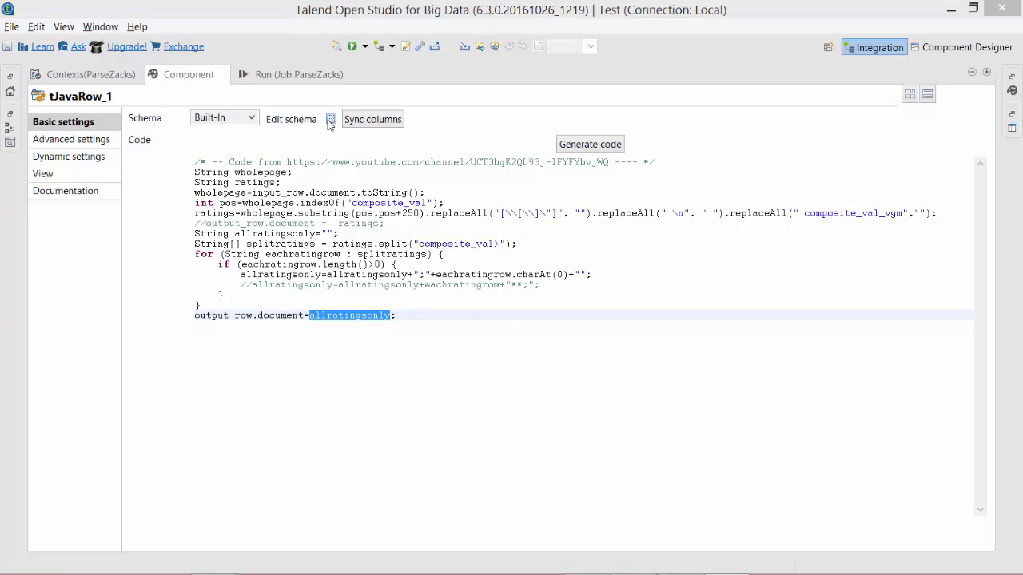
# Open tJavaRow_1's schema and select the parseErrorText output column
pyautogui.click(330, 119)
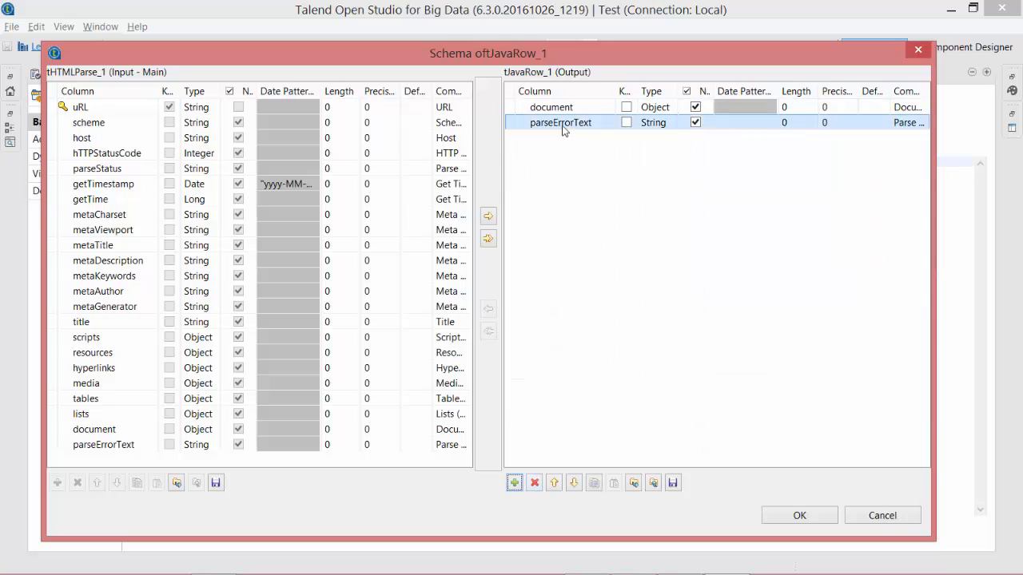
pyautogui.click(534, 481)
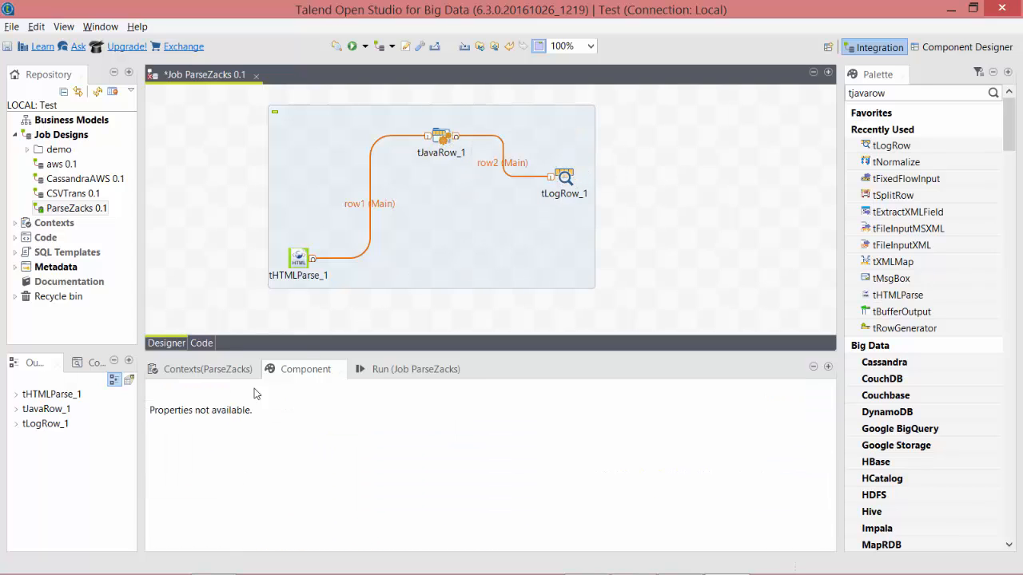
# Select tLogRow_1 and keep its display mode set to Basic
pyautogui.click(564, 176)
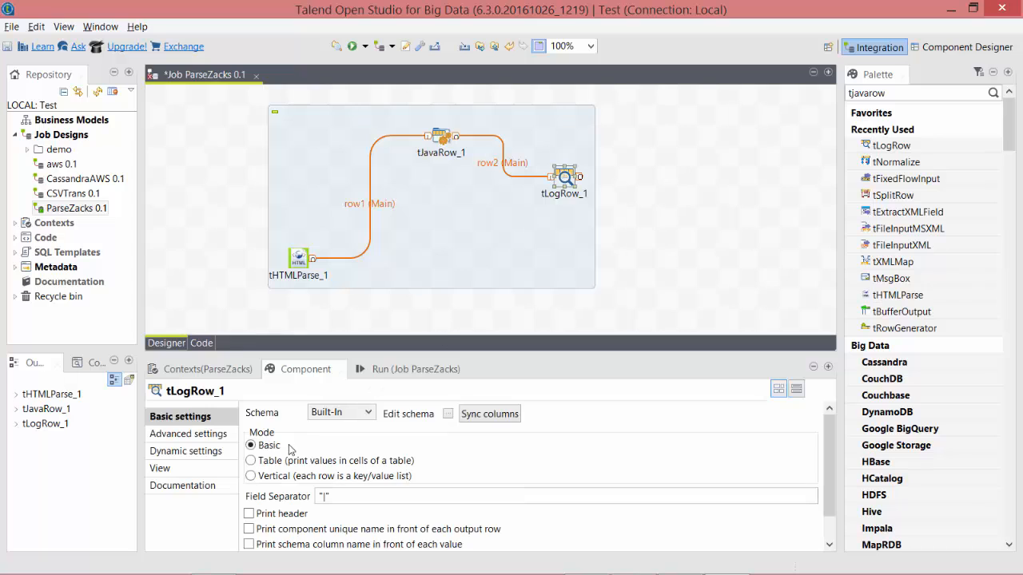
pyautogui.click(251, 460)
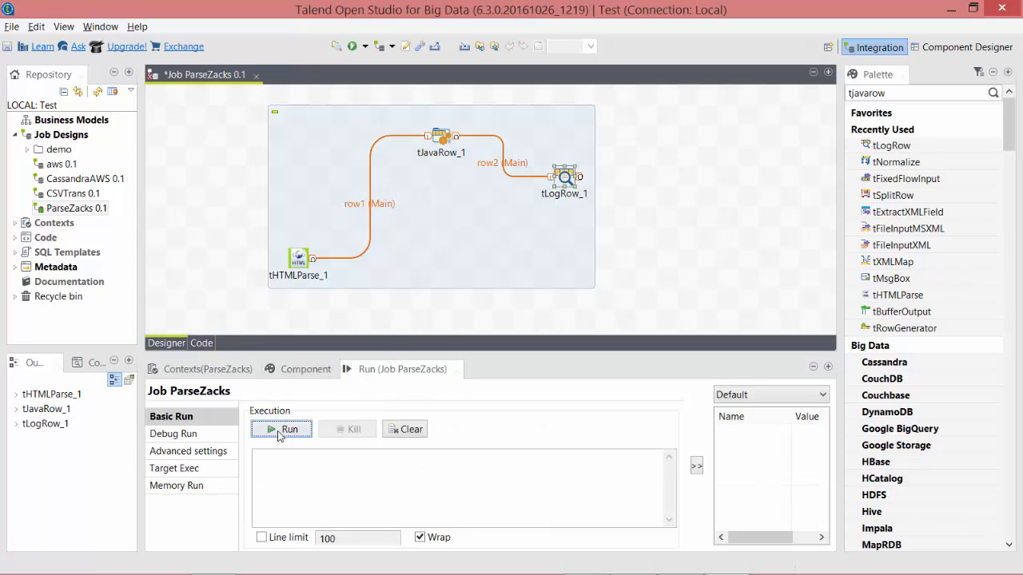
# Run ParseZacks and select the logged ;A;D;F;D output
pyautogui.click(284, 430)
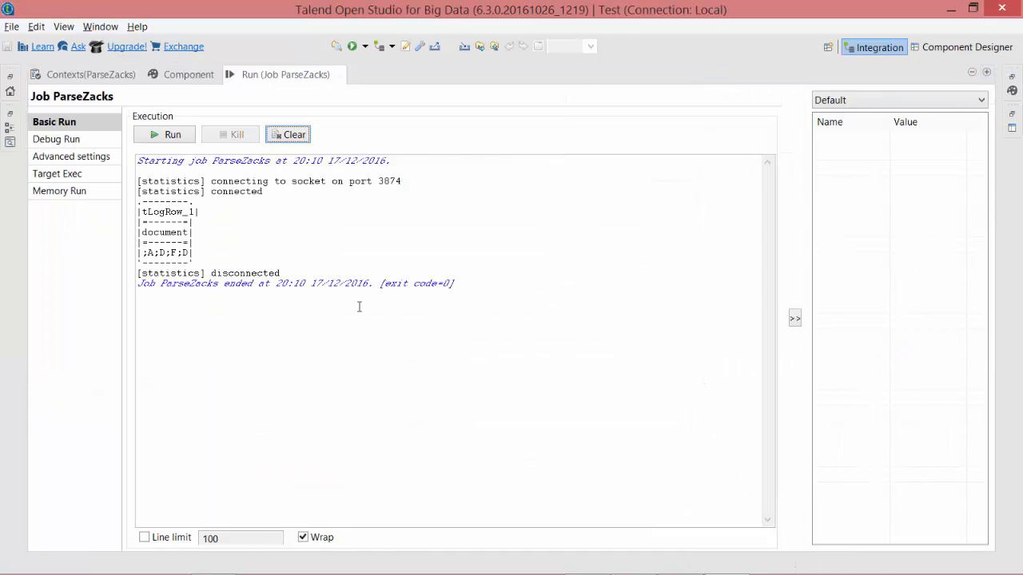
pyautogui.doubleClick(164, 252)
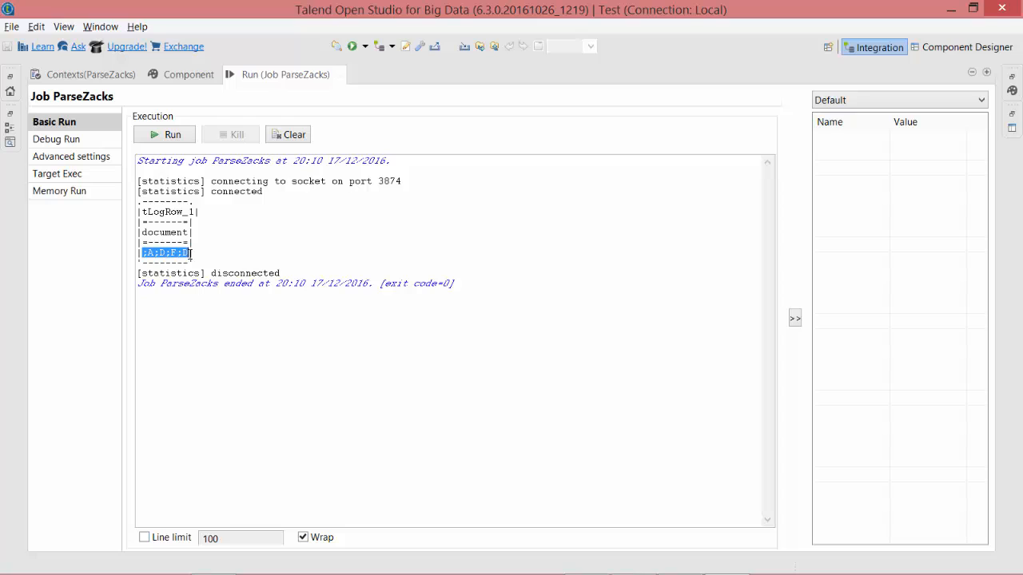
pyautogui.moveTo(195, 252)
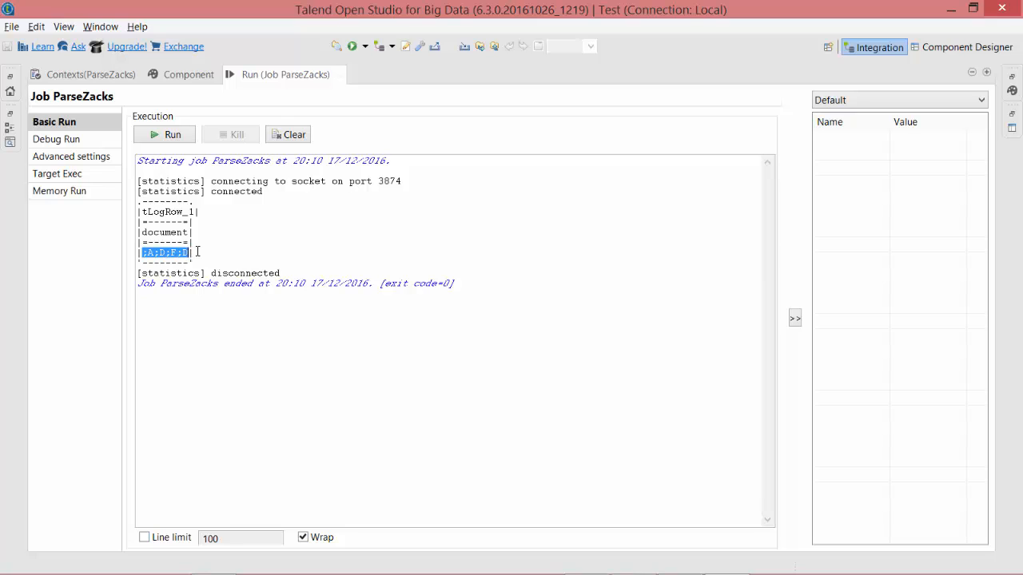
pyautogui.moveTo(273, 290)
pyautogui.write('t')
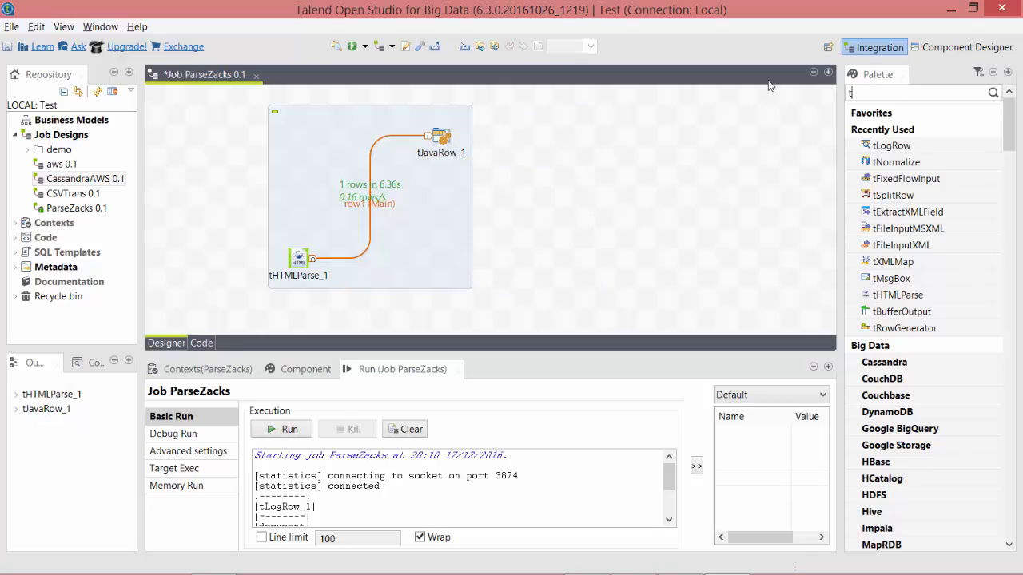
# Add tNormalize_1 from the Palette between tJavaRow_1 and tLogRow_1, splitting document on ";"
pyautogui.write('normalize')
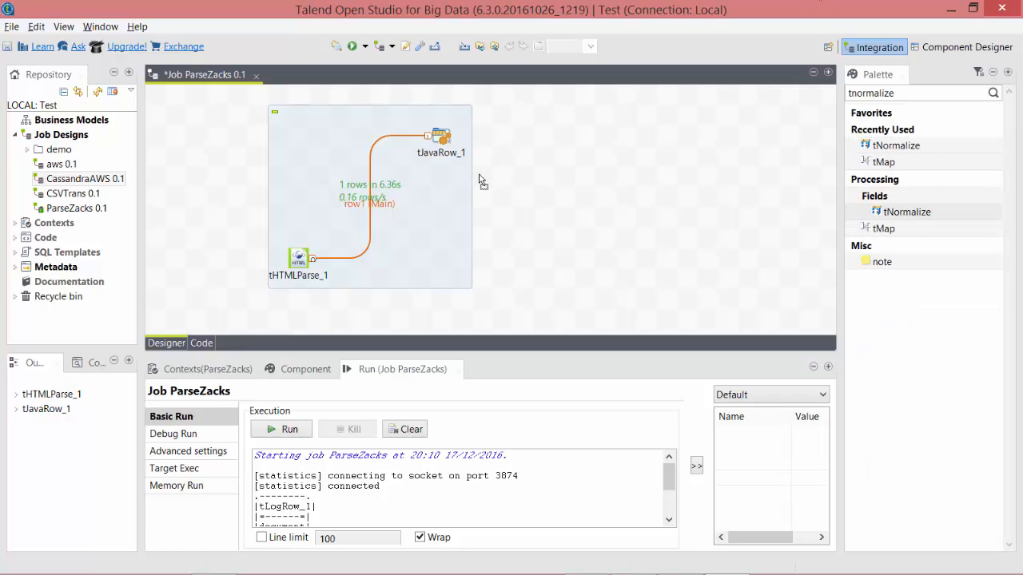
pyautogui.moveTo(907, 212); pyautogui.dragTo(543, 156)
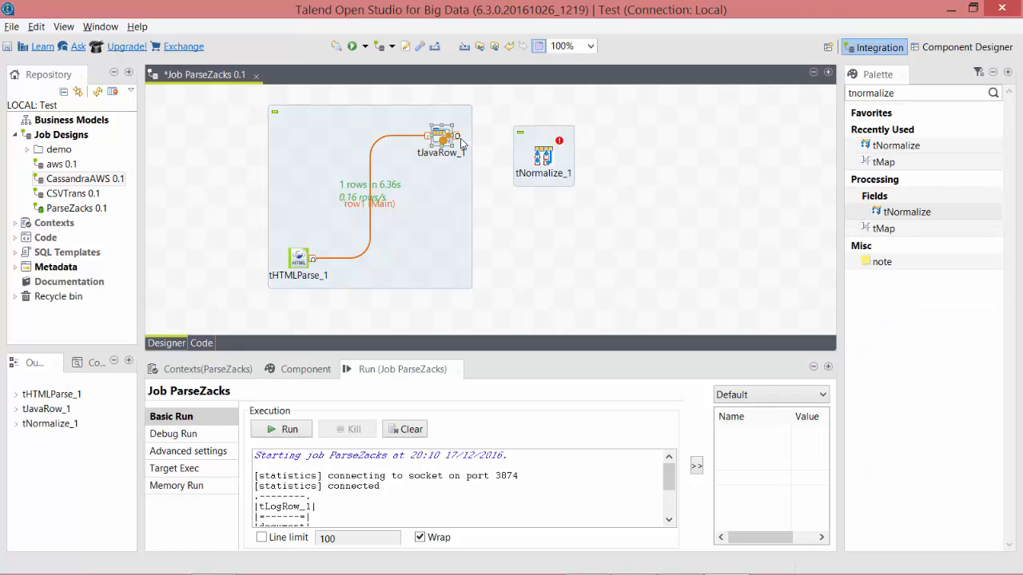
pyautogui.moveTo(447, 136); pyautogui.dragTo(543, 156)
pyautogui.write('tlogrow')
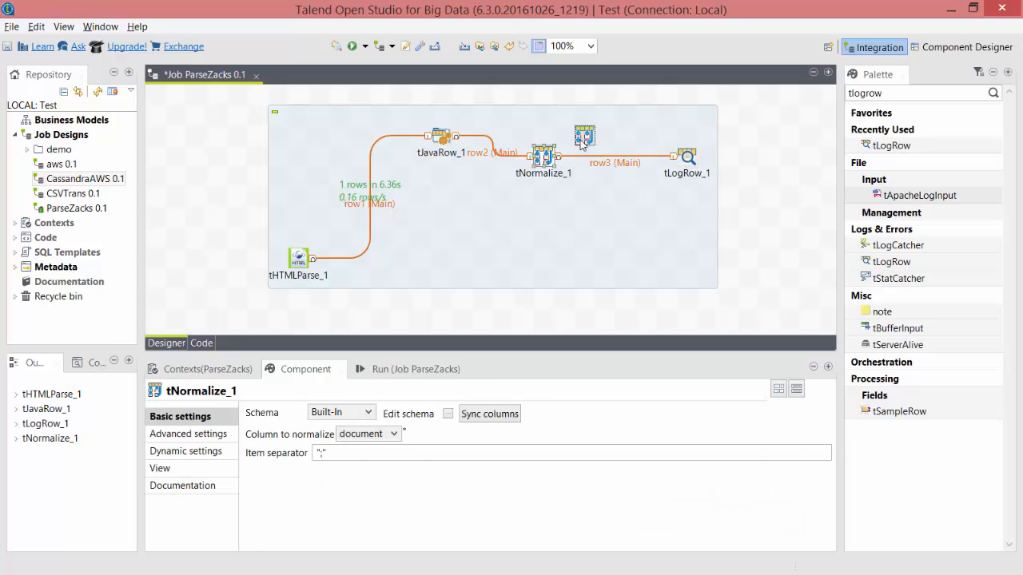
pyautogui.click(707, 136)
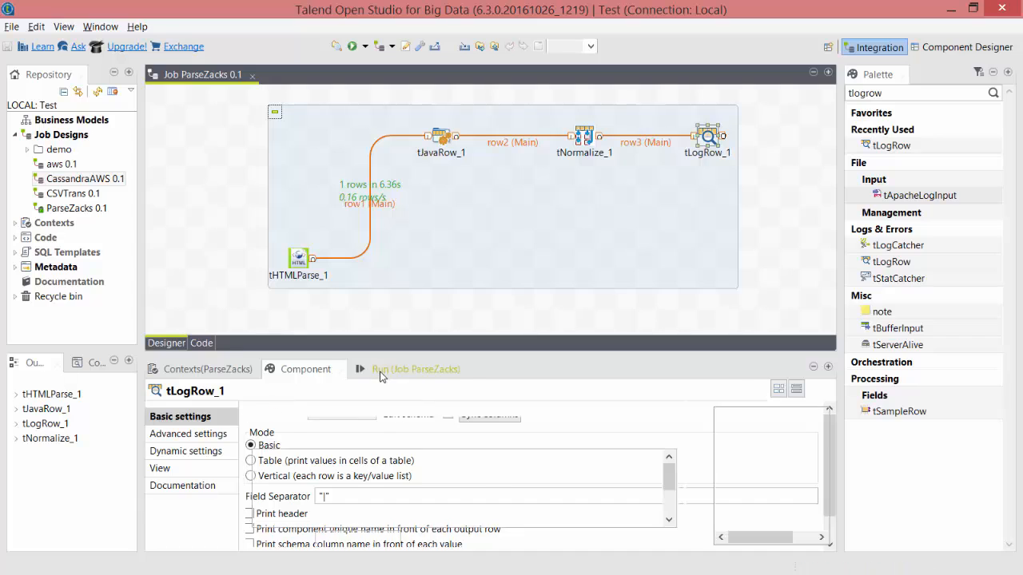
# Rerun ParseZacks, inspect the split(String, int) compile error, and clear the console
pyautogui.click(402, 369)
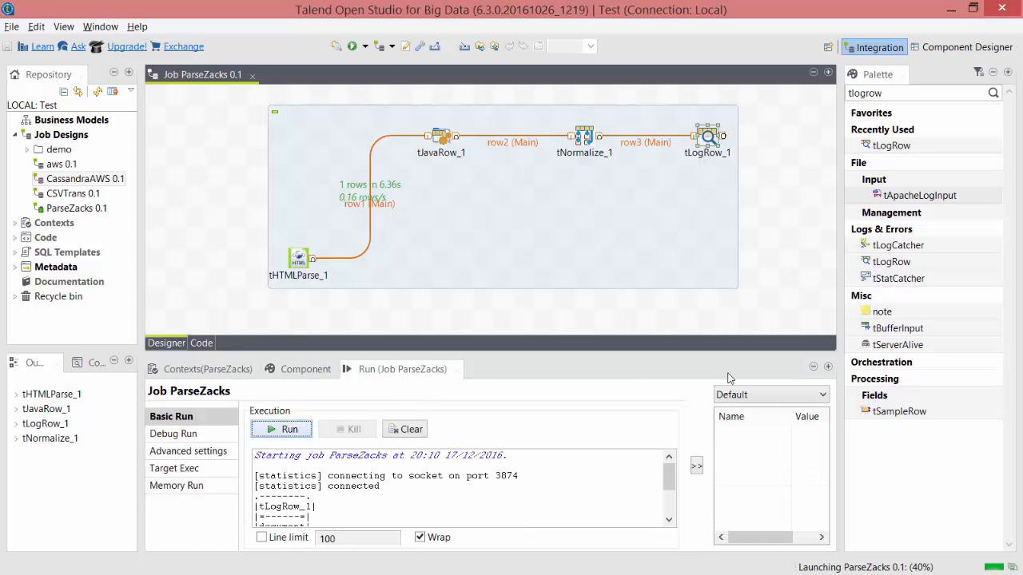
pyautogui.click(289, 429)
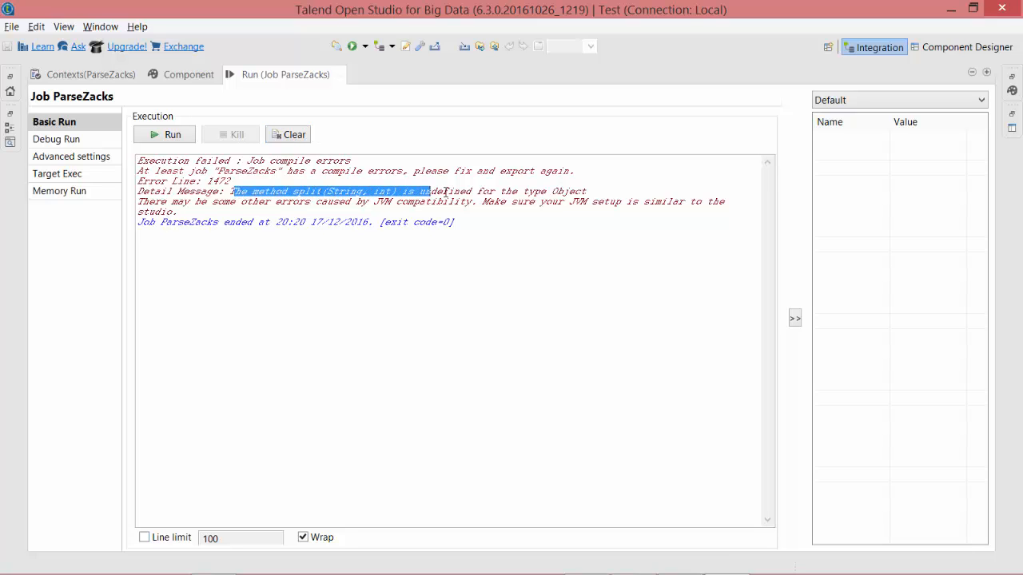
pyautogui.moveTo(431, 191); pyautogui.dragTo(504, 191)
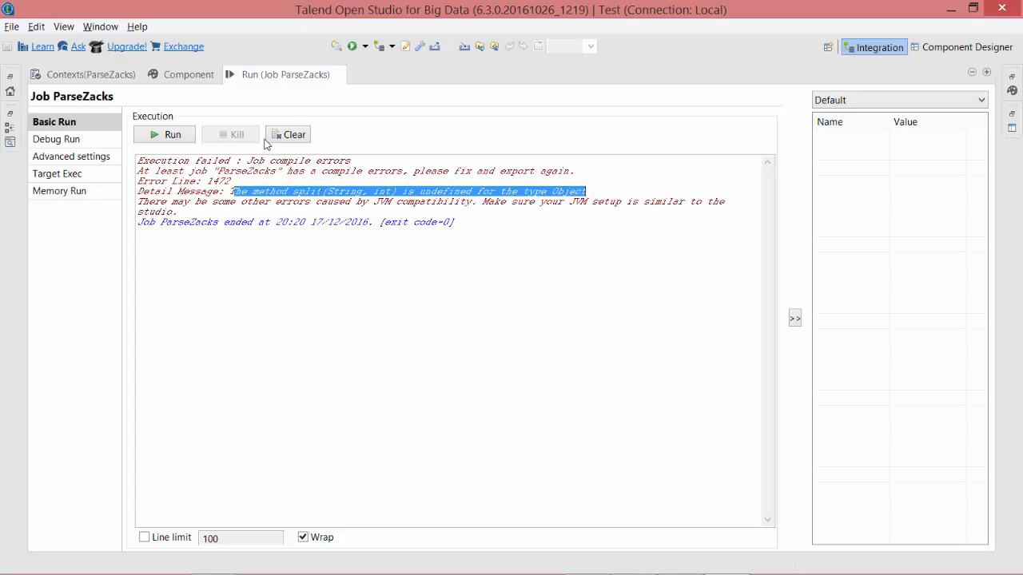
pyautogui.click(189, 74)
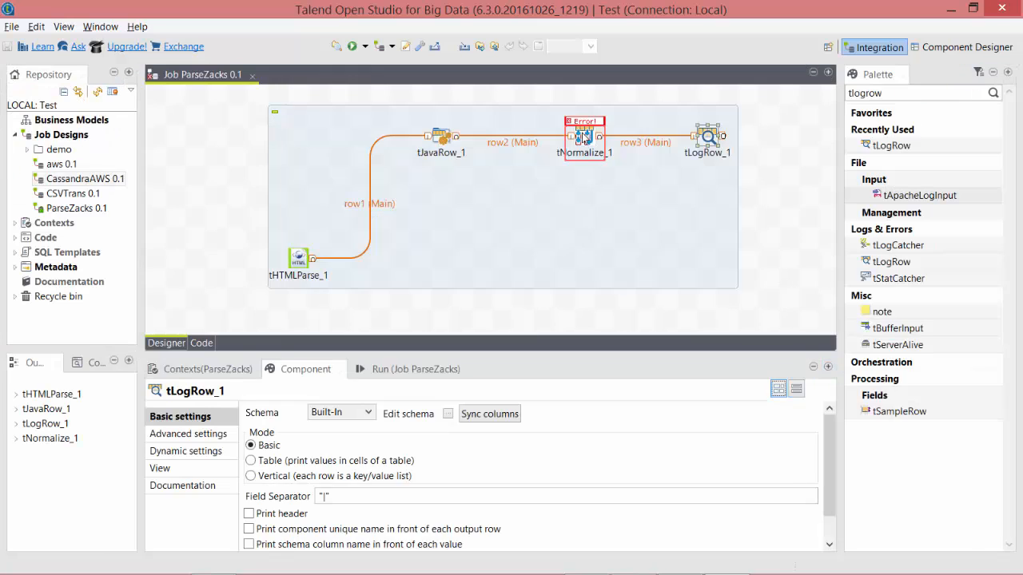
# Type tNormalize_1's input and output document columns as String and propagate the change
pyautogui.click(584, 135)
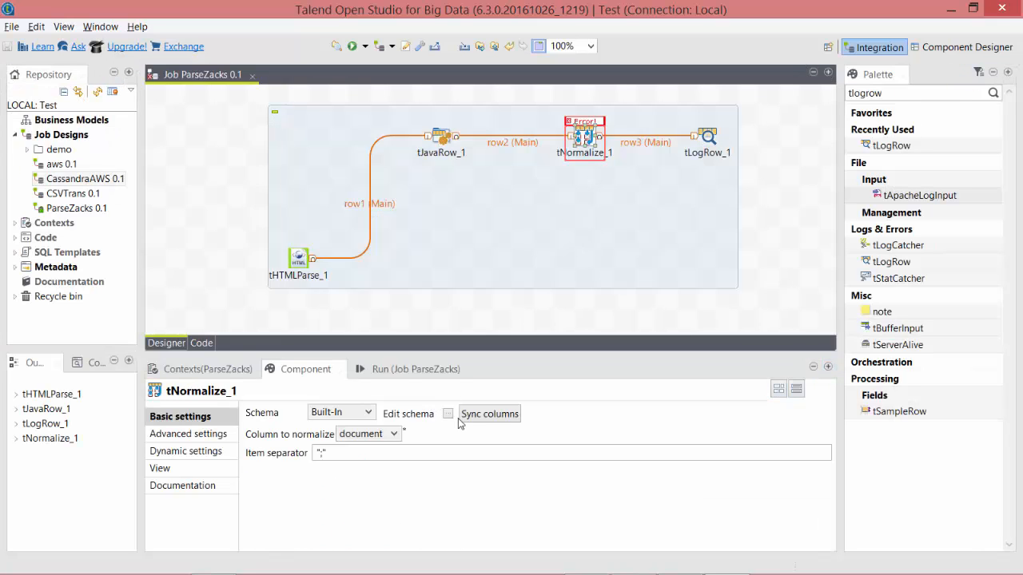
pyautogui.click(448, 413)
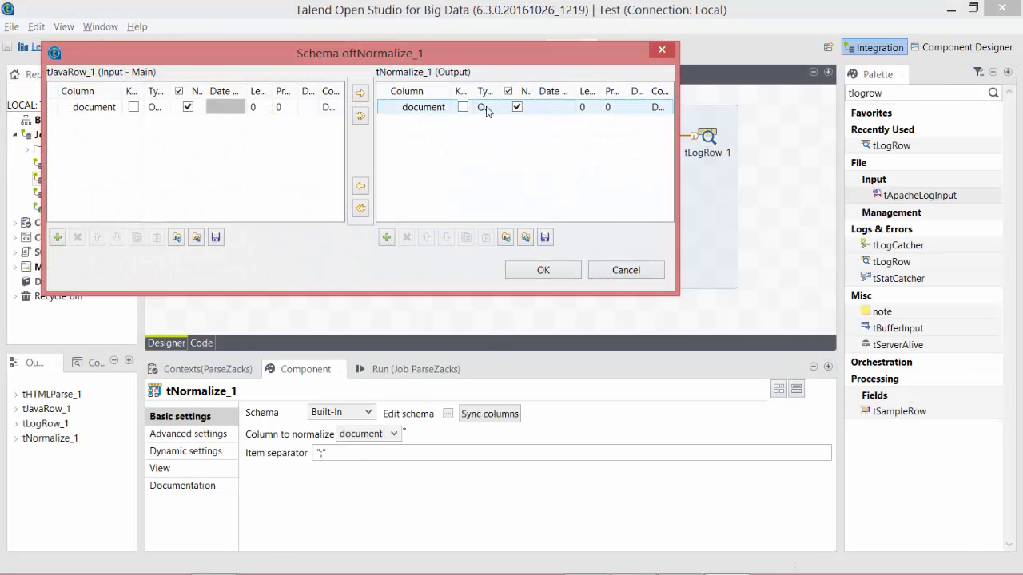
pyautogui.click(483, 106)
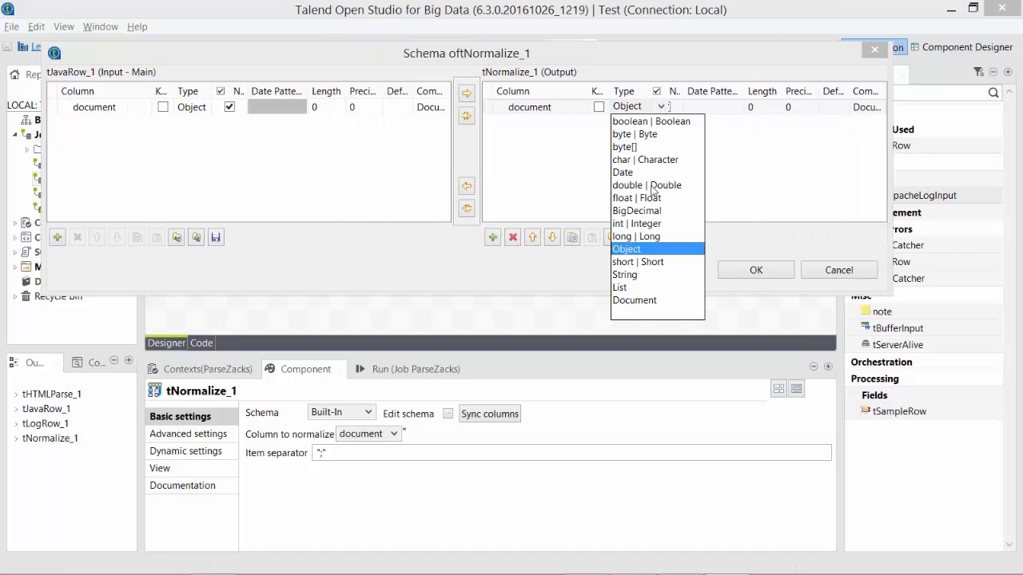
pyautogui.moveTo(631, 274)
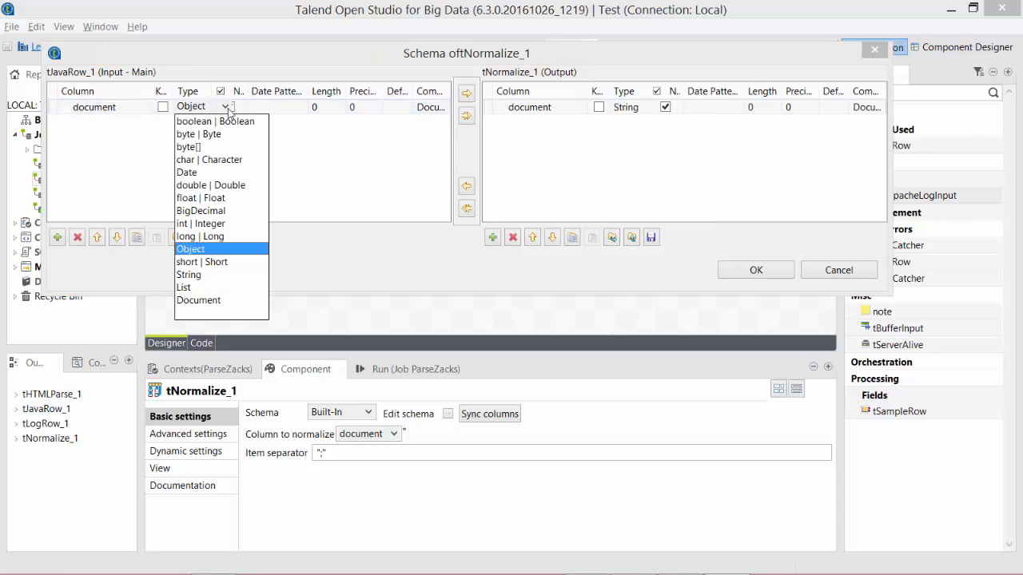
pyautogui.click(189, 274)
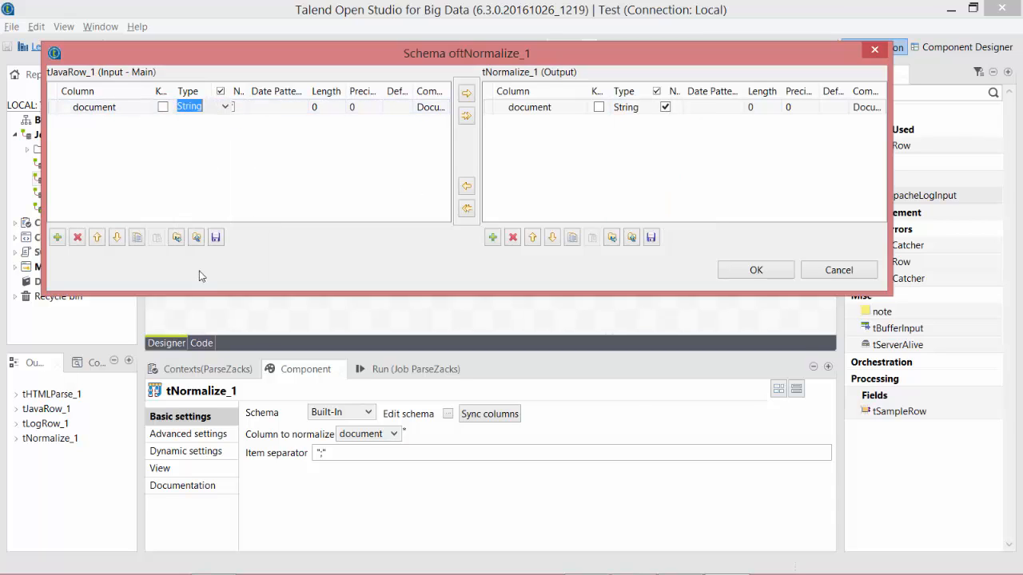
pyautogui.click(754, 269)
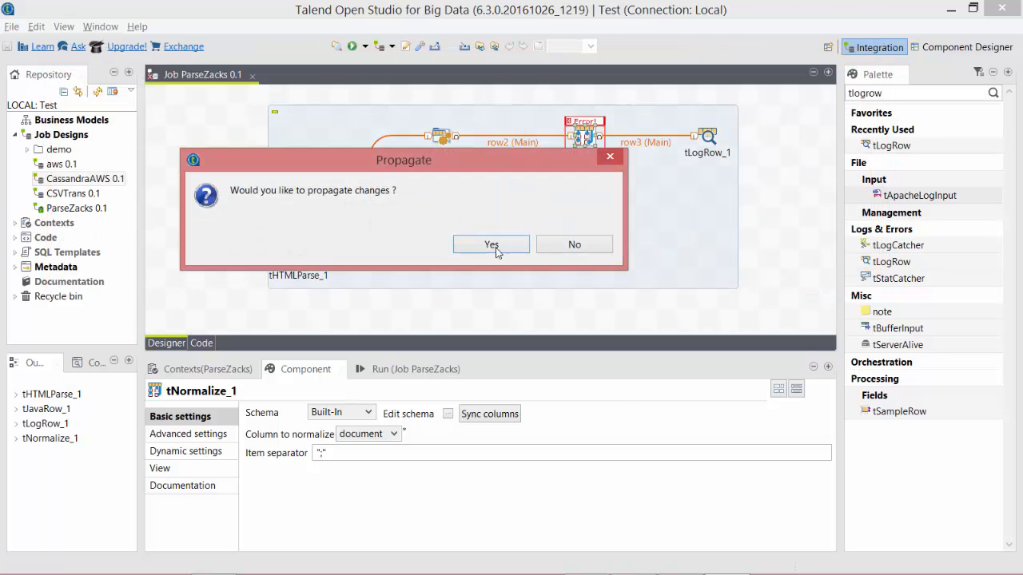
pyautogui.click(491, 244)
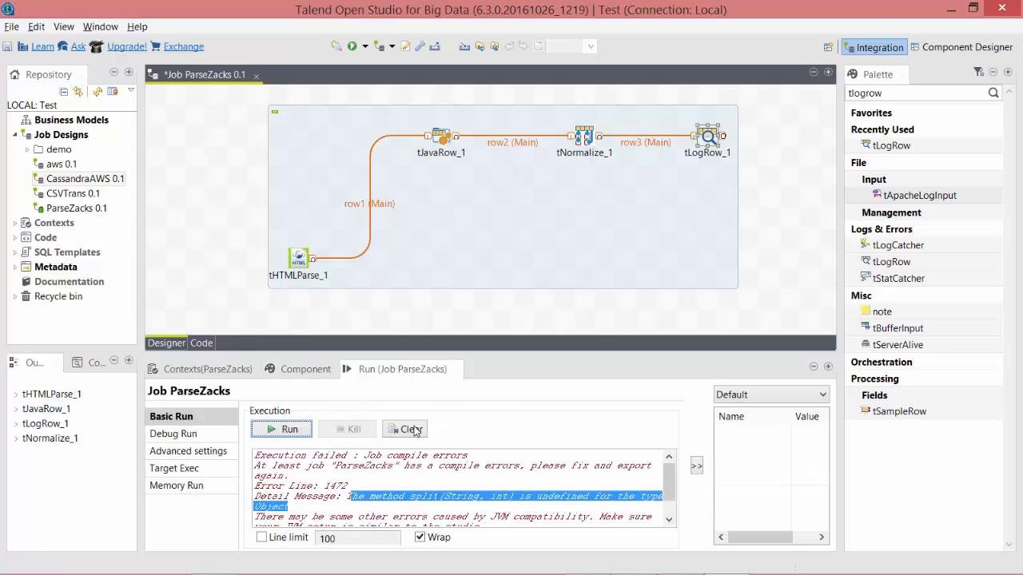
# Clear the compile errors from the log and bring back tNormalize_1's settings
pyautogui.click(289, 430)
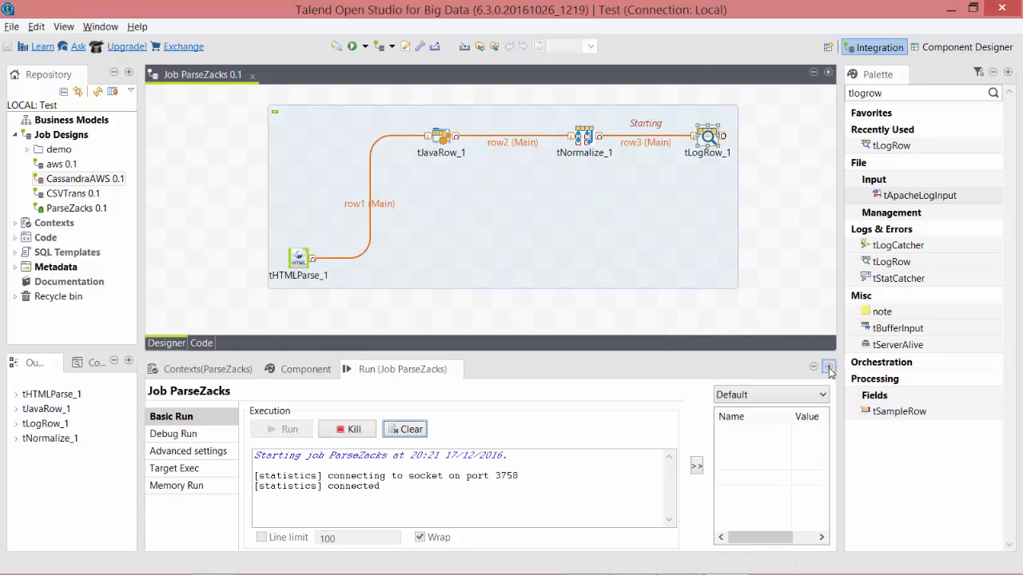
pyautogui.click(829, 367)
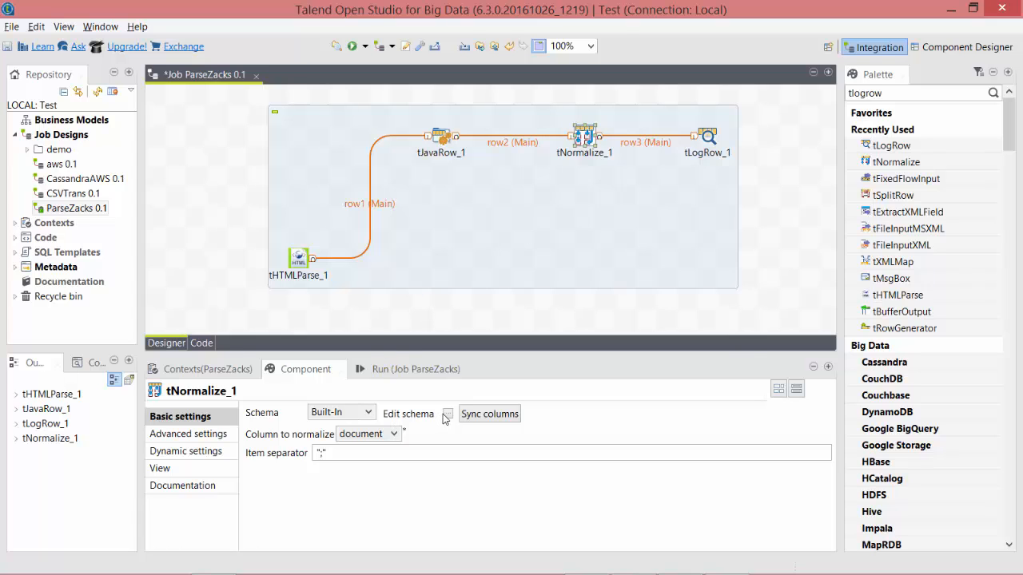
# Give tNormalize_1's document column length 100 and propagate it downstream
pyautogui.click(447, 413)
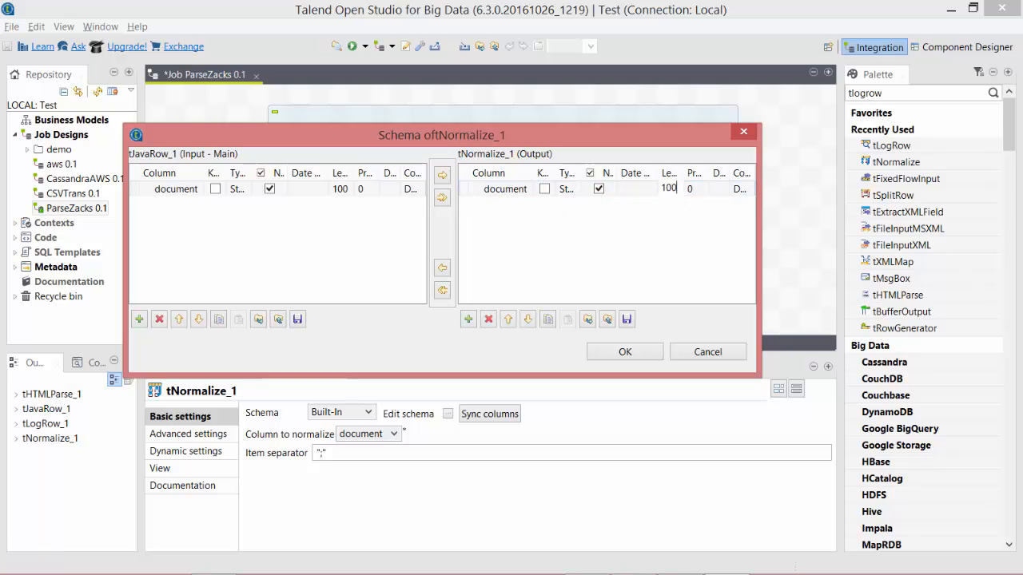
pyautogui.click(625, 352)
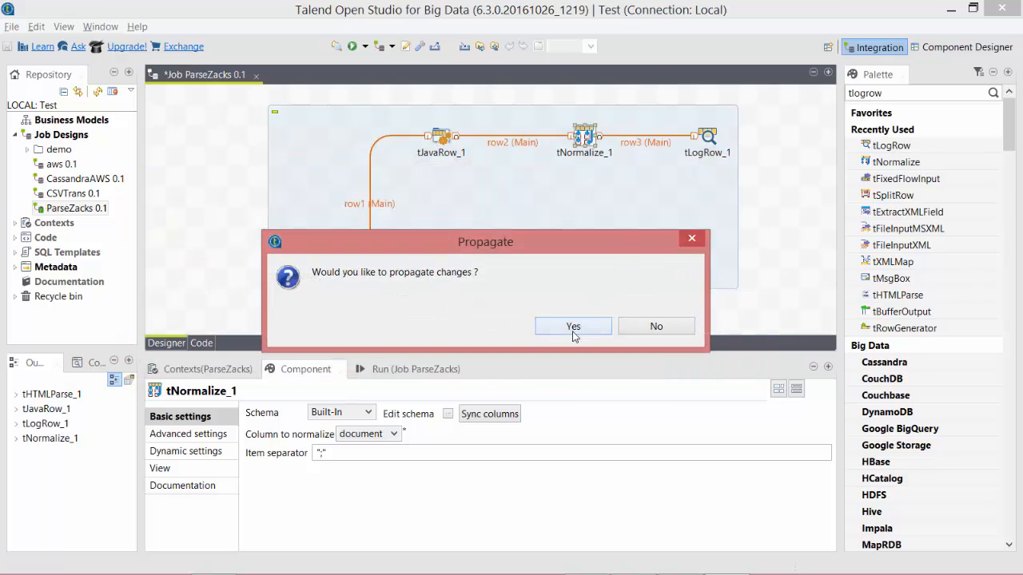
pyautogui.click(573, 326)
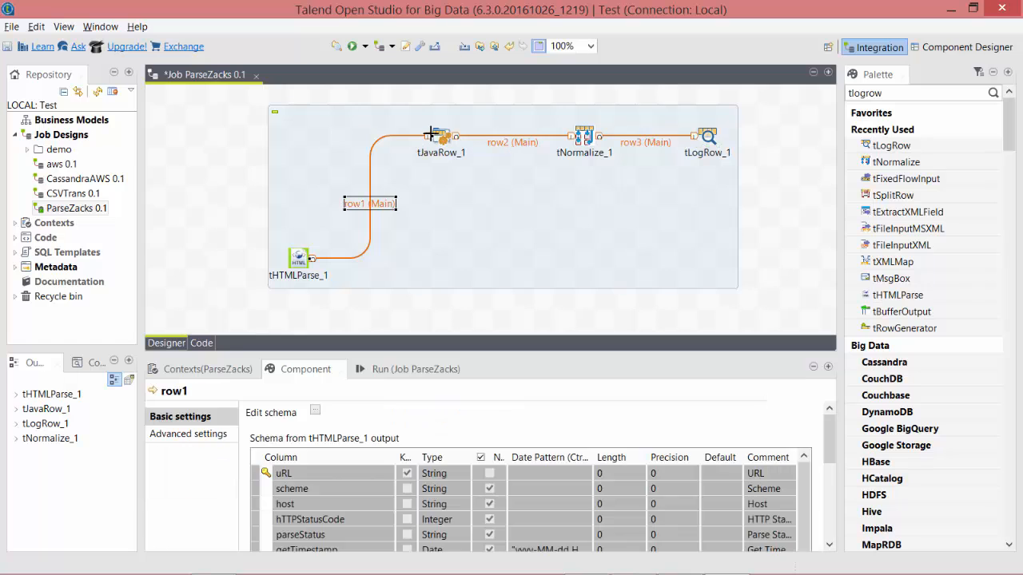
# Review and confirm tJavaRow_1's output schema
pyautogui.click(442, 136)
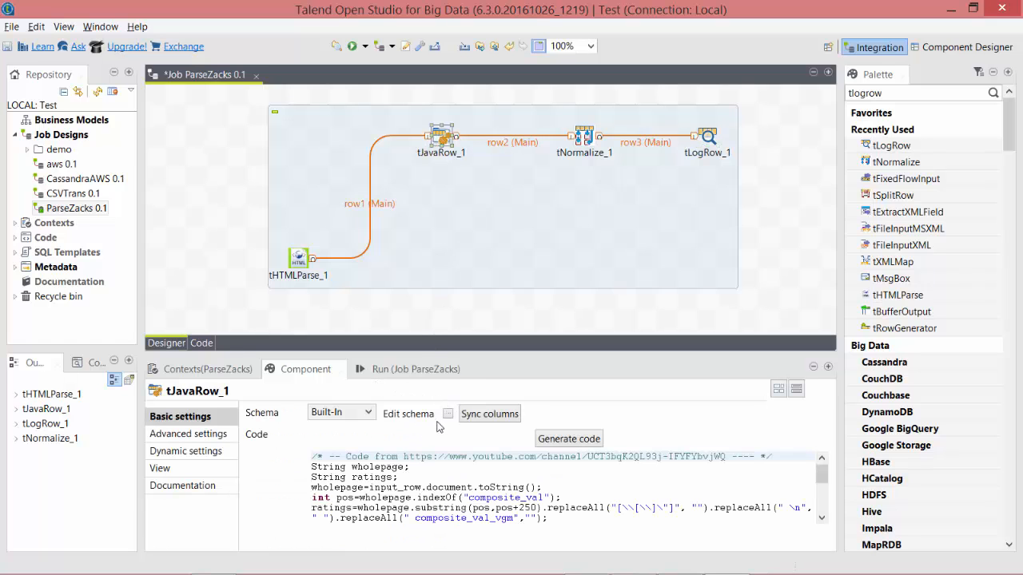
pyautogui.click(447, 414)
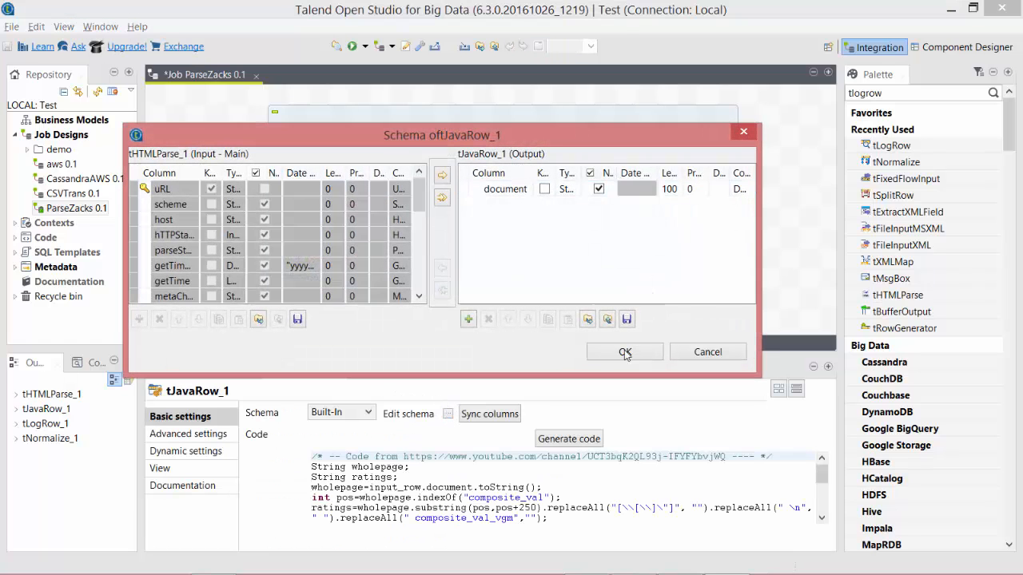
pyautogui.click(625, 351)
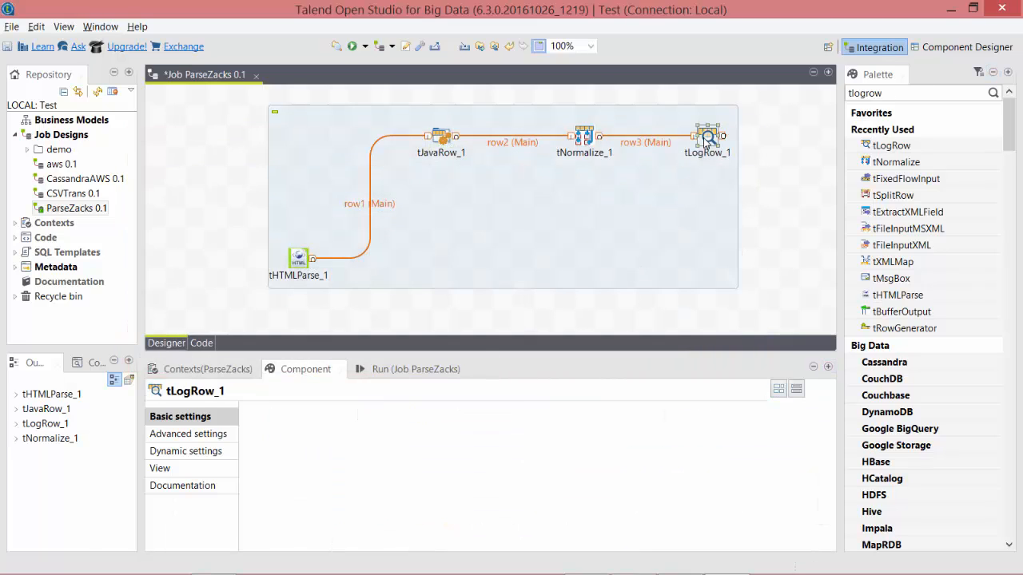
# Run ParseZacks, which fails with a NullPointerException in tJavaRow_1
pyautogui.click(706, 135)
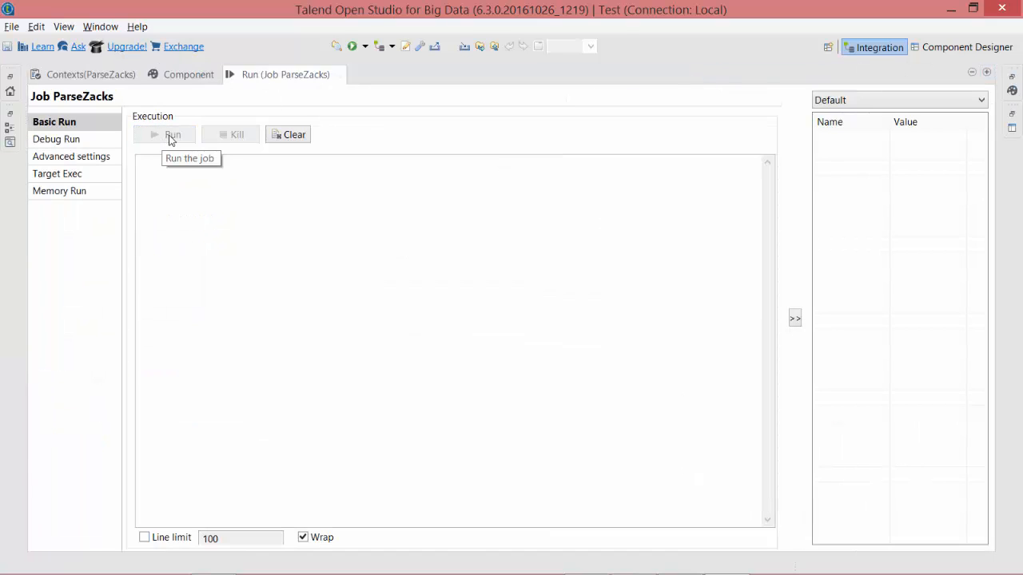
pyautogui.click(172, 134)
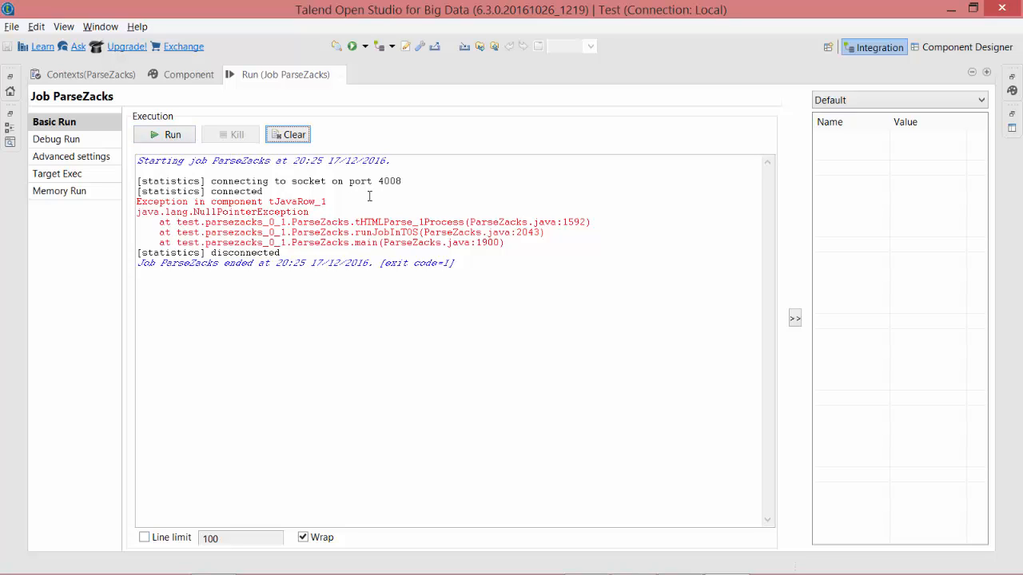
pyautogui.moveTo(326, 87)
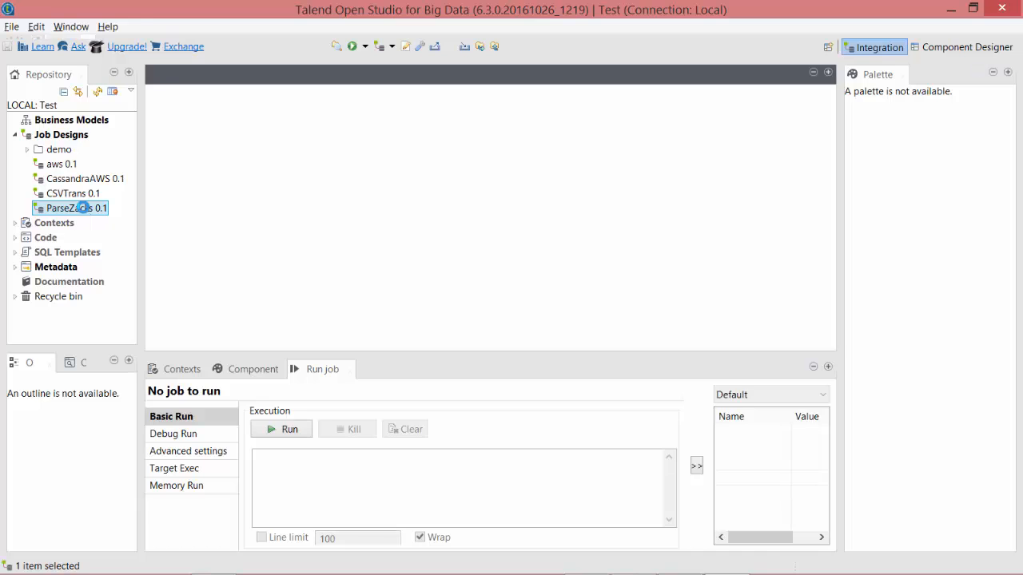
# Reopen ParseZacks 0.1 and run it, logging ratings A, D, F, D as rows
pyautogui.doubleClick(74, 208)
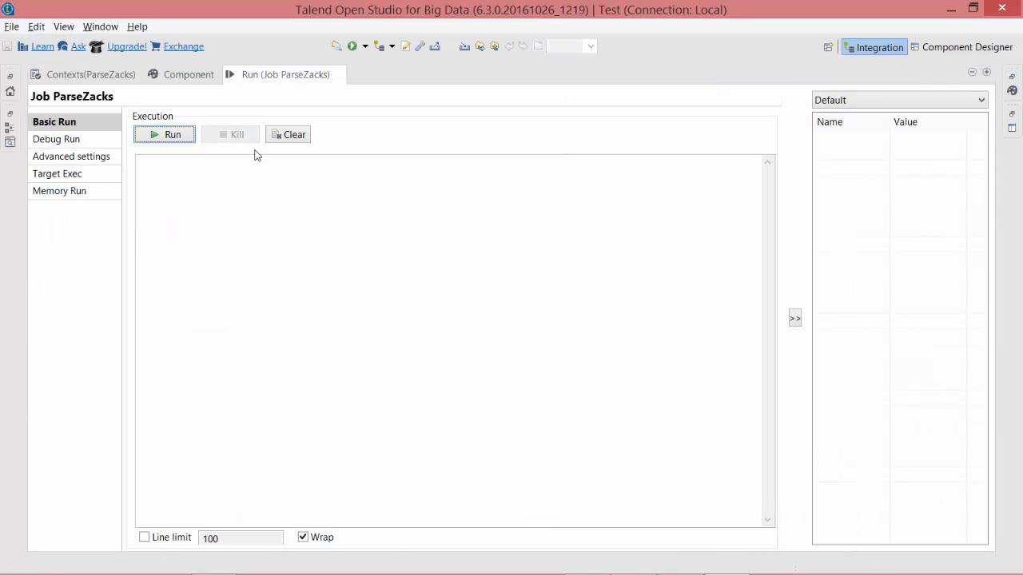
pyautogui.click(165, 134)
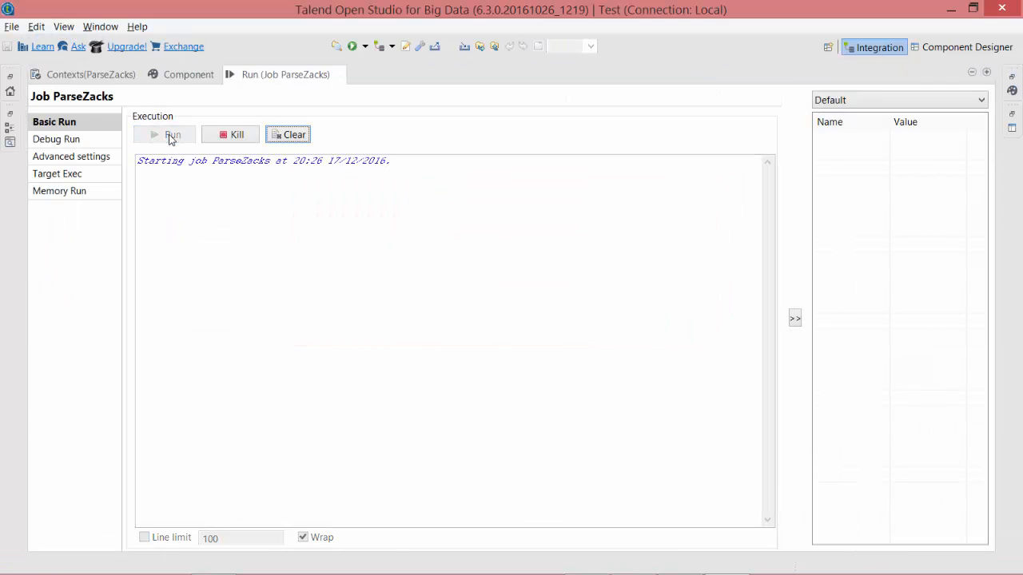
pyautogui.click(168, 134)
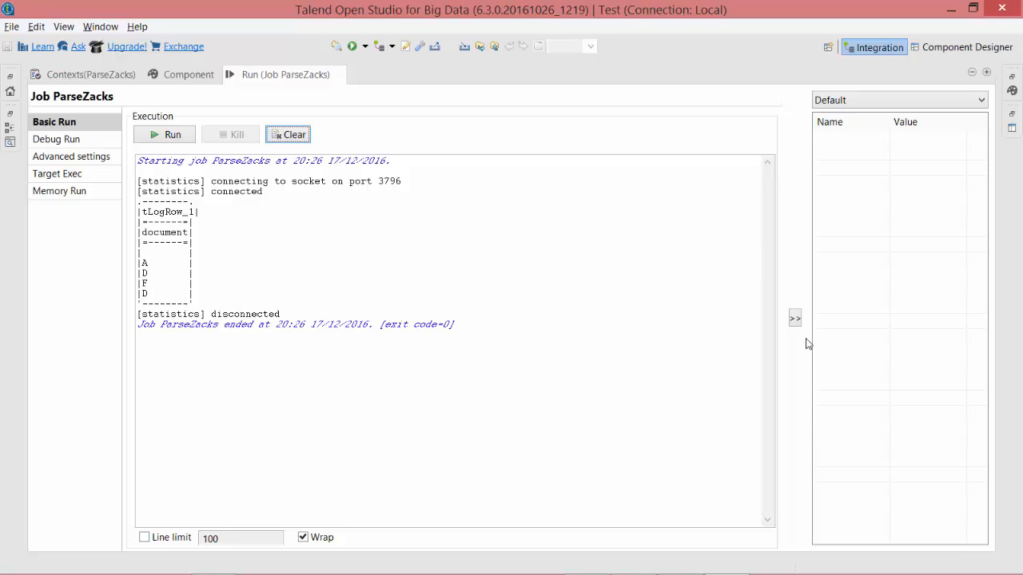
pyautogui.moveTo(836, 156)
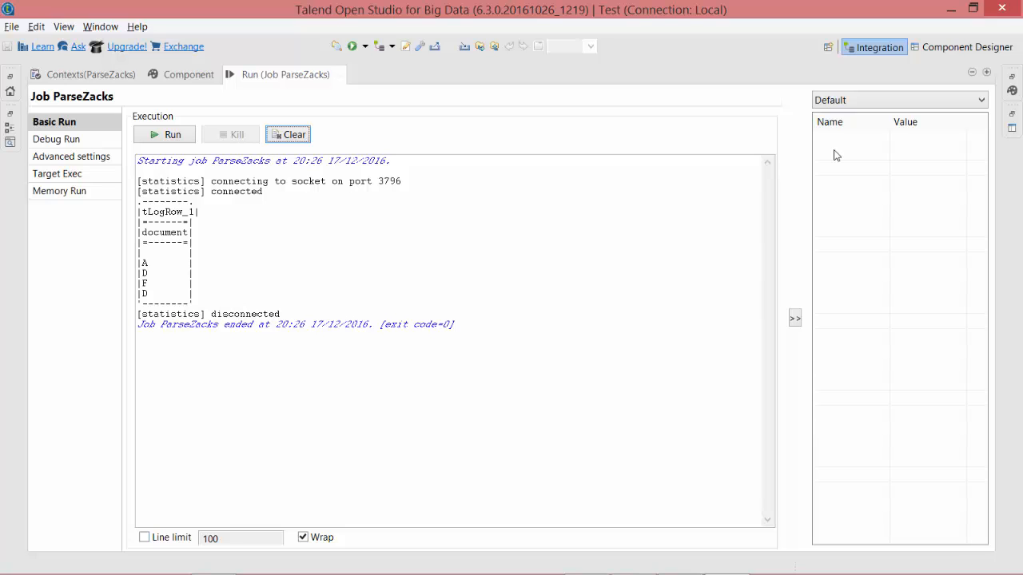